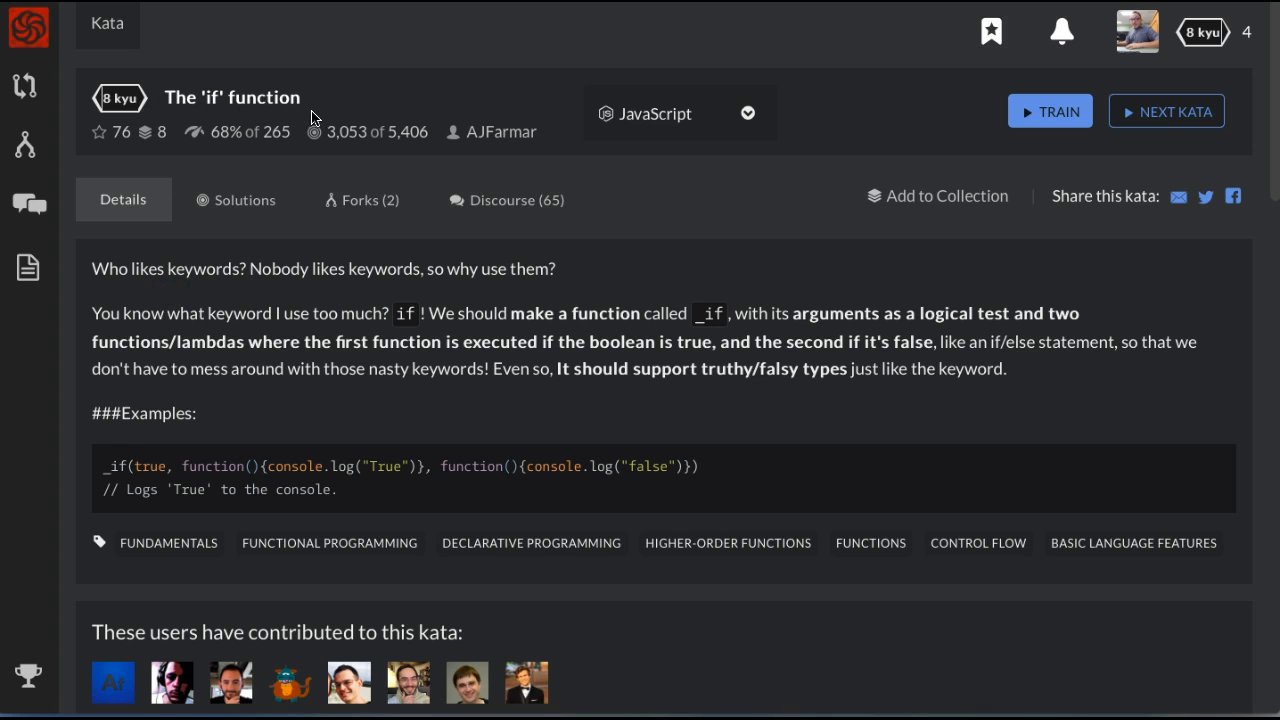
mouse_move(205, 305)
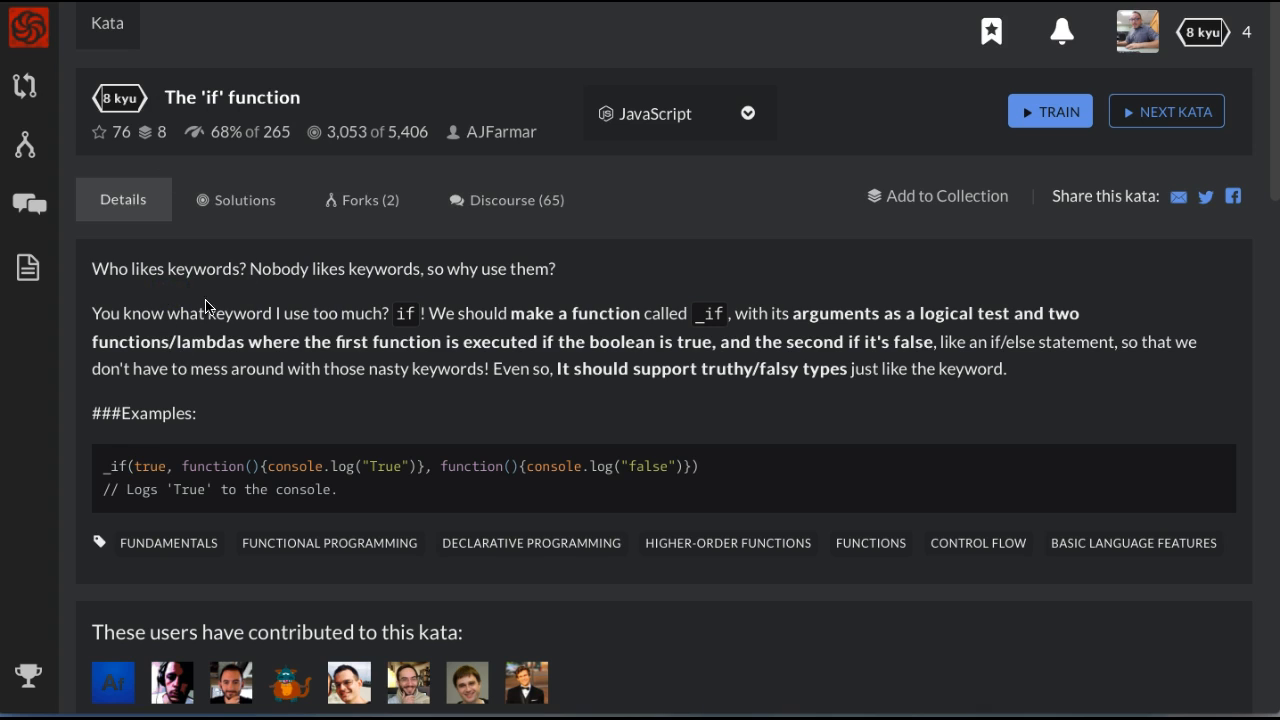
mouse_move(267, 307)
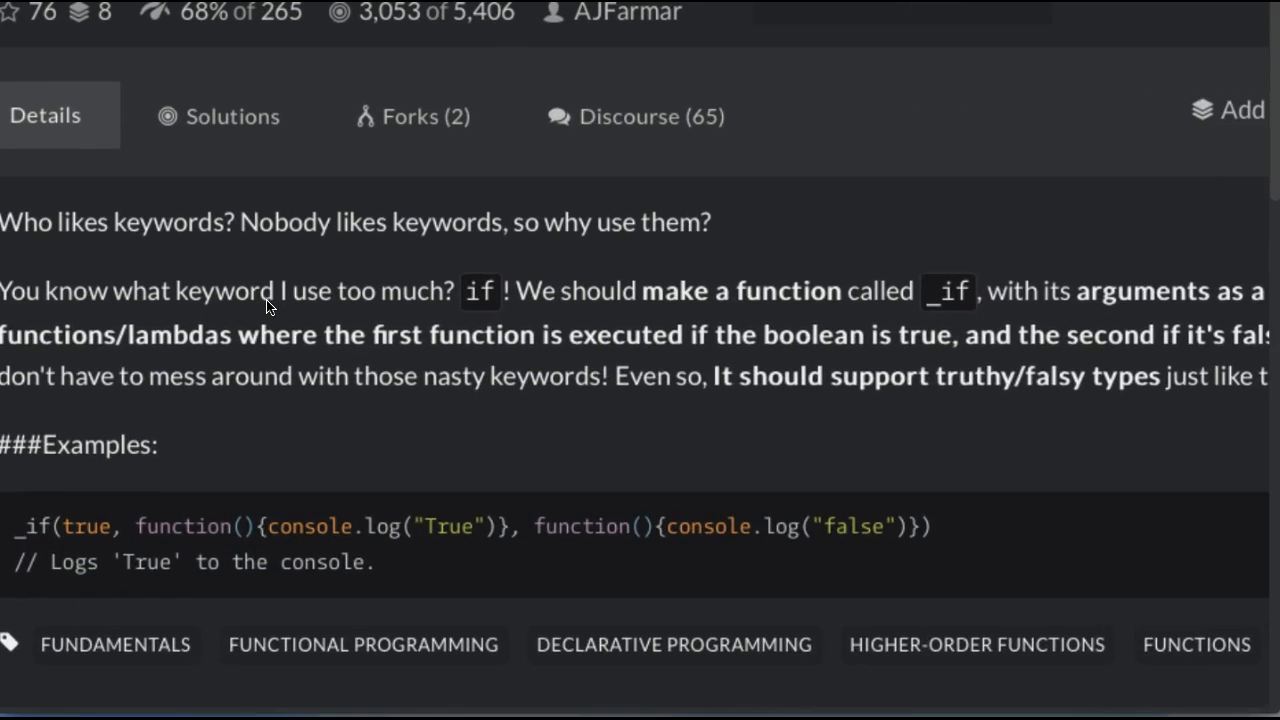
Read The 'if' function kata description, then start training and dismiss the Kata Trainer tips
scroll(down, 3)
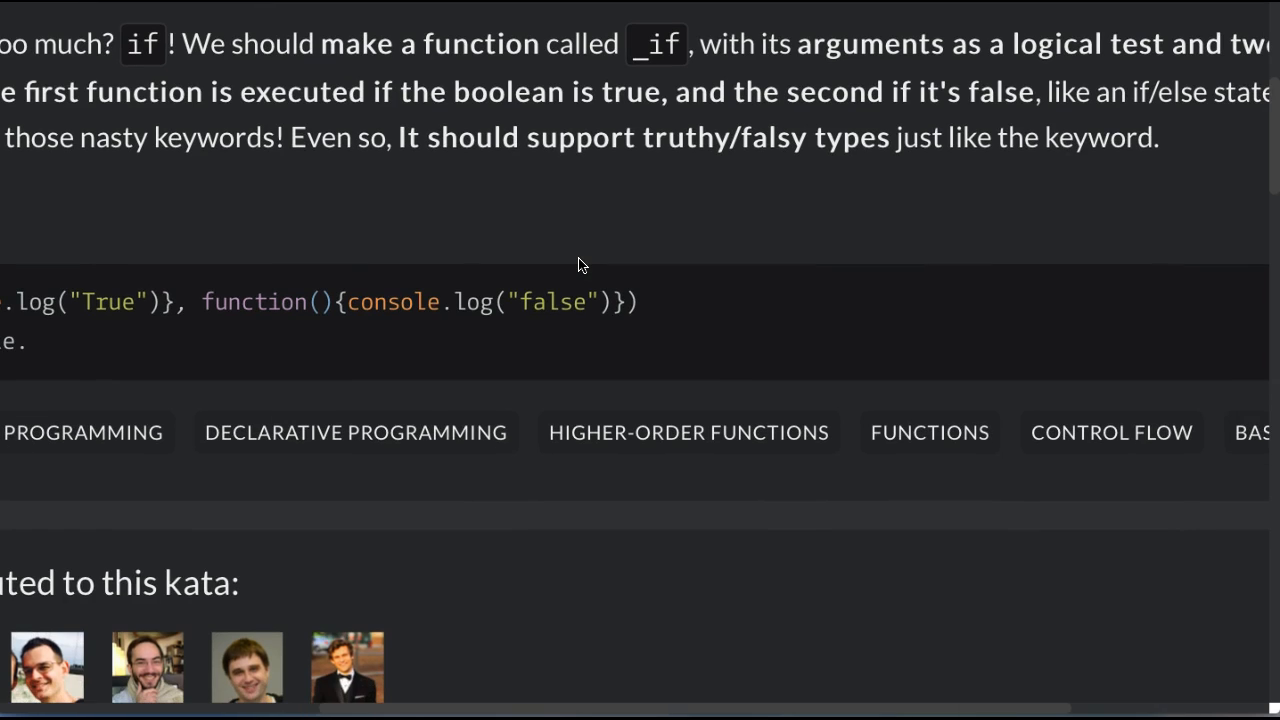
mouse_move(688, 230)
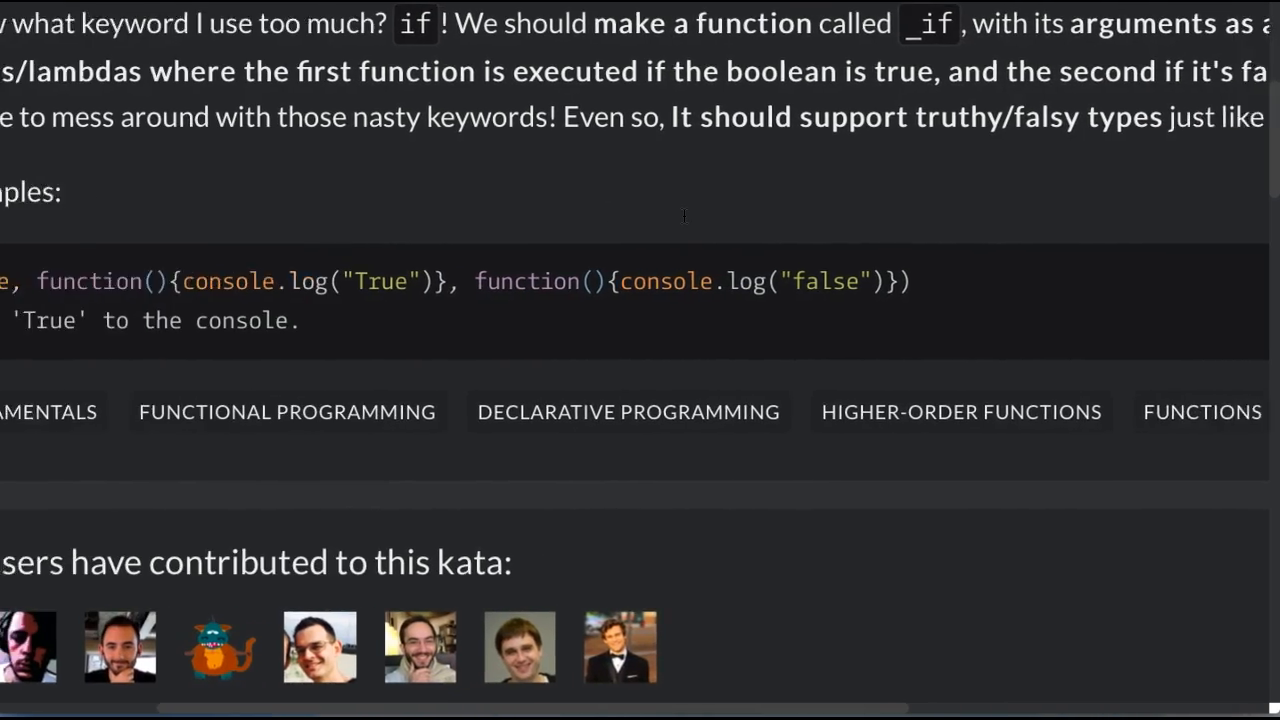
scroll(down, 3)
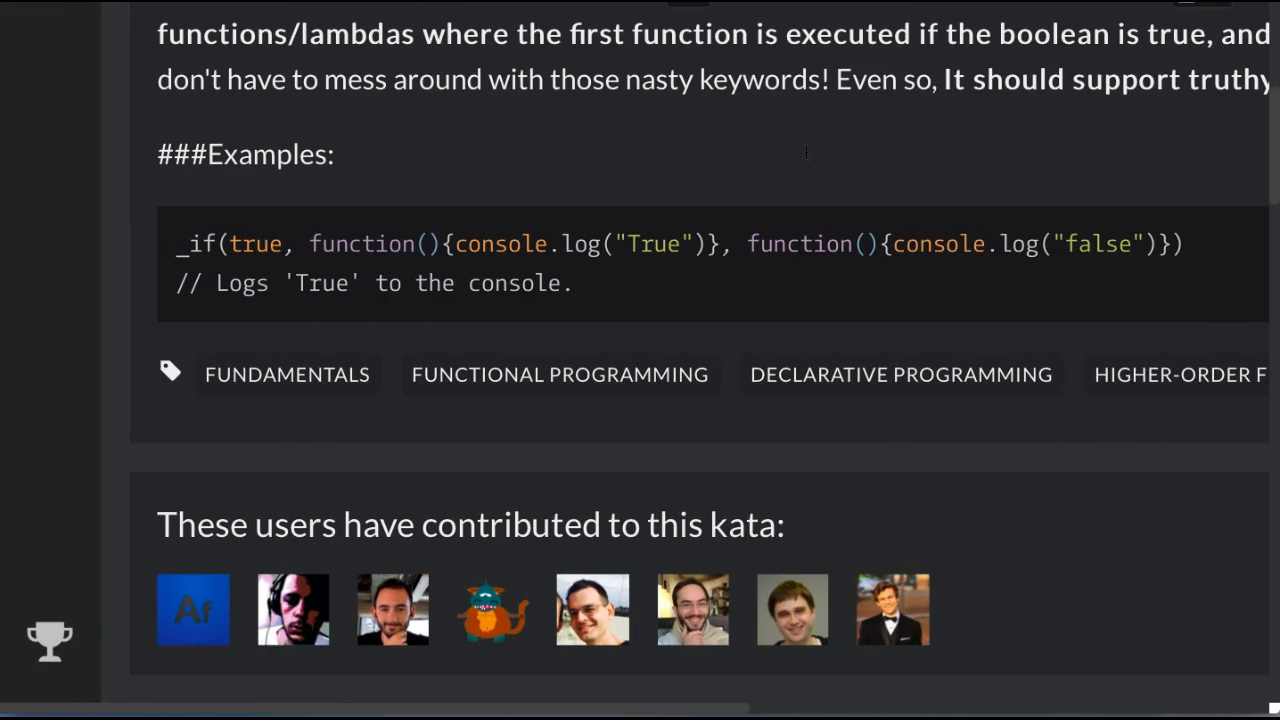
scroll(down, 3)
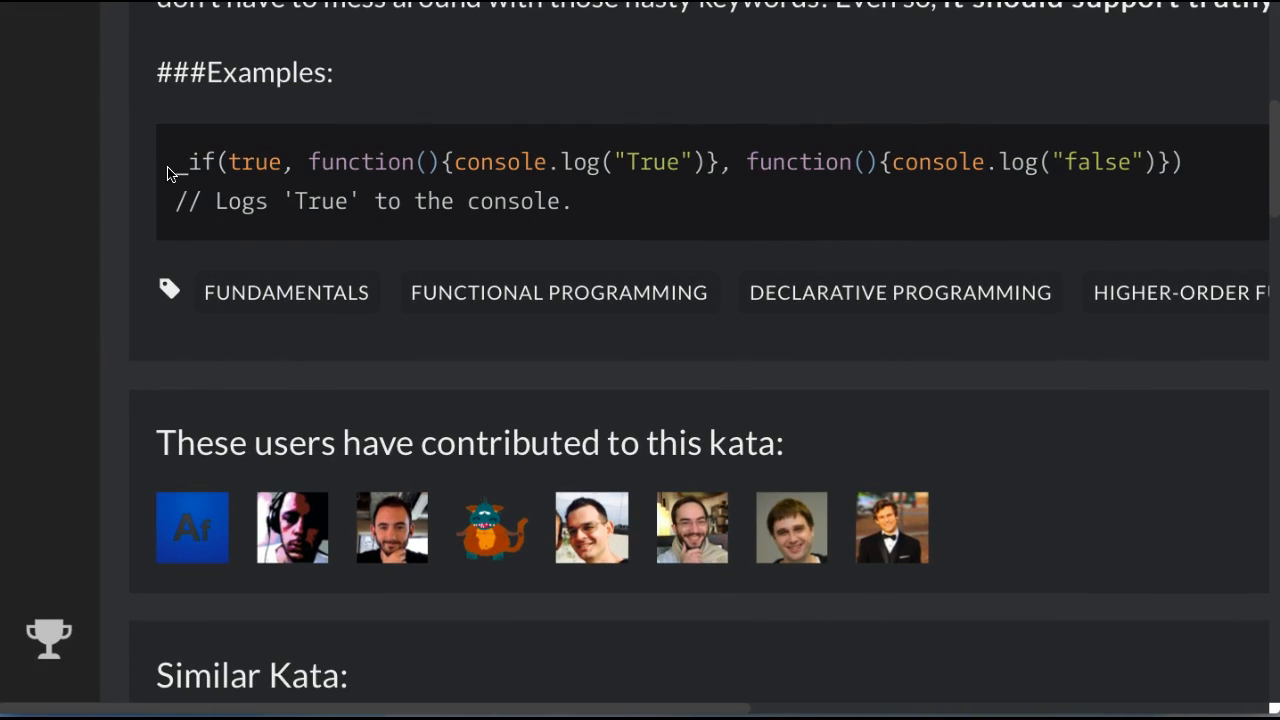
double_click(200, 161)
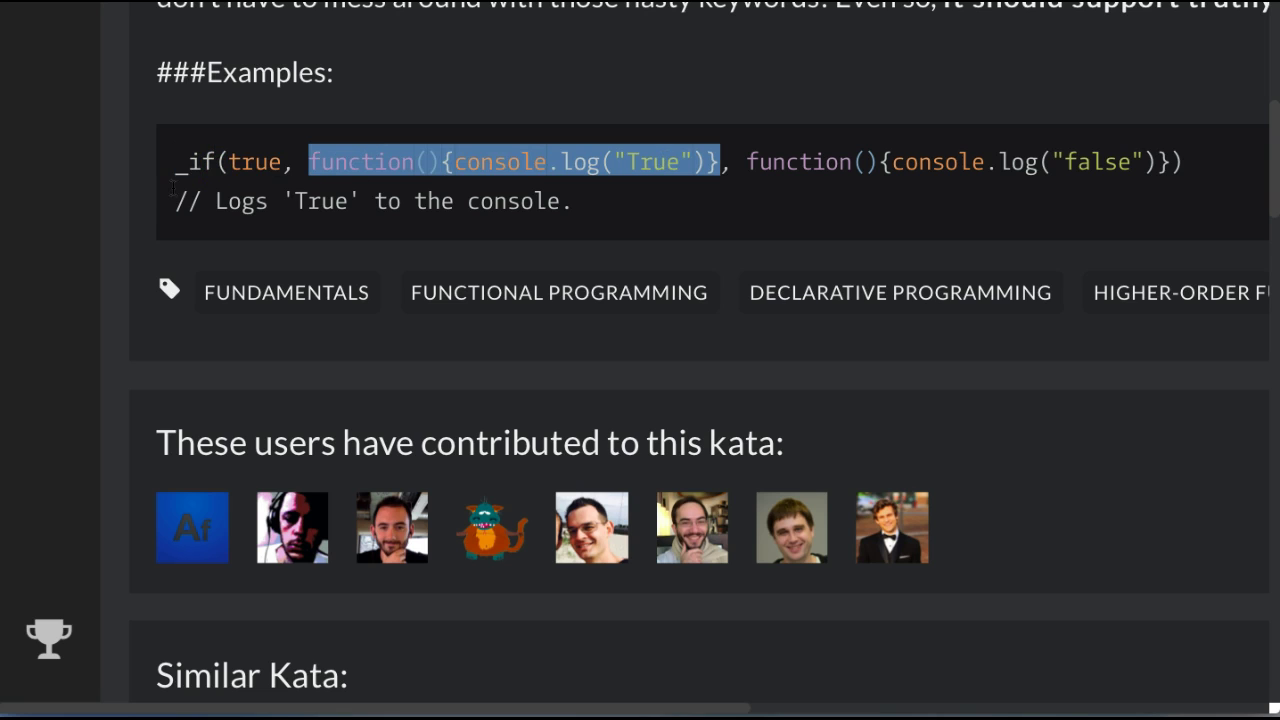
double_click(256, 161)
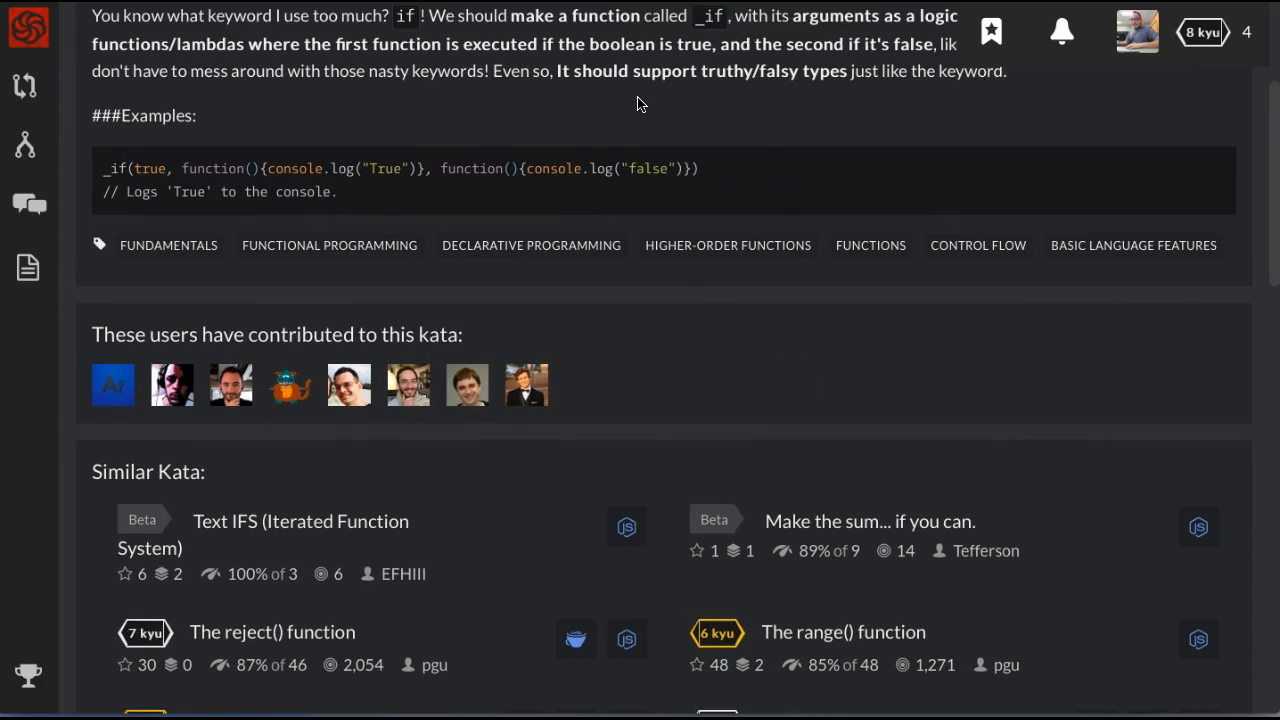
scroll(down, 3)
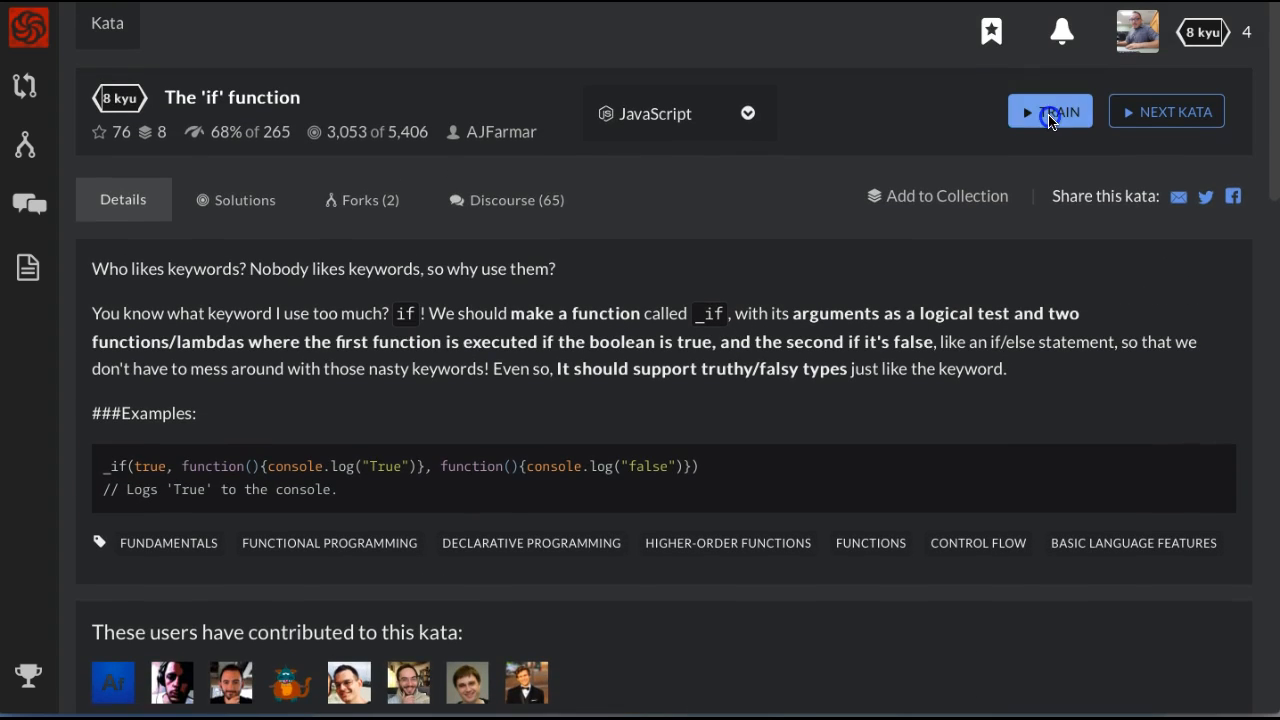
click(1052, 111)
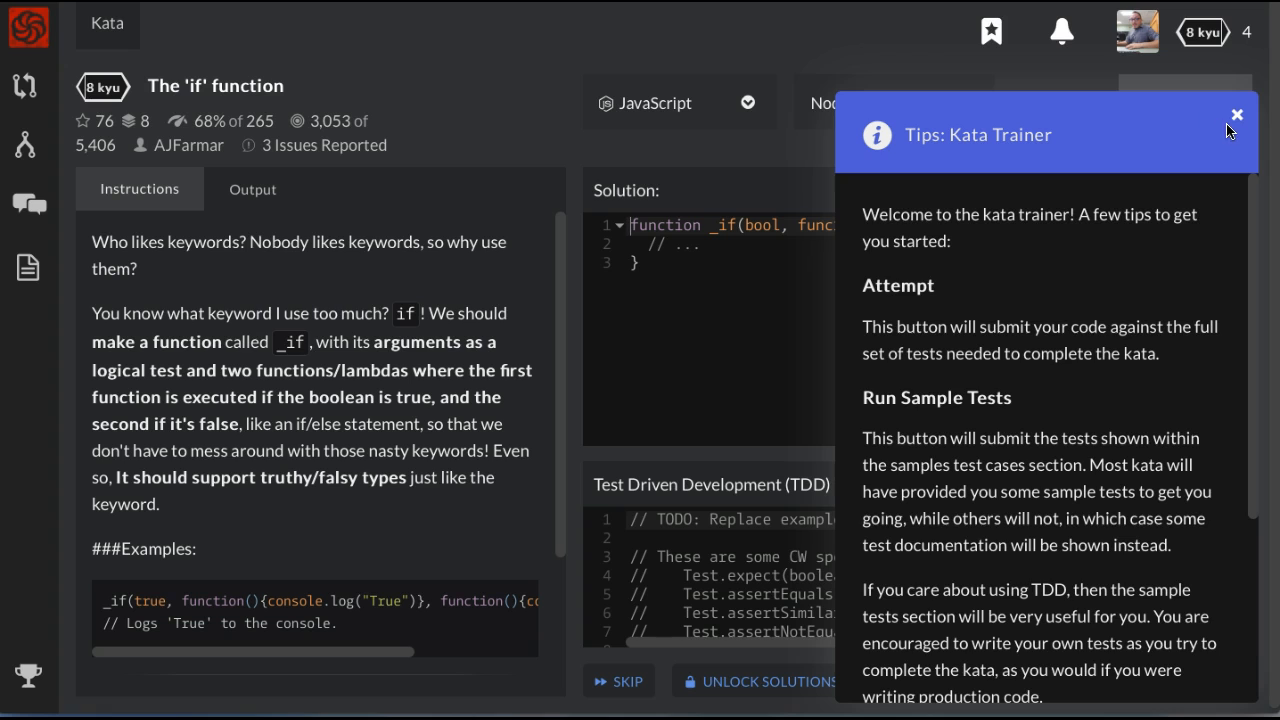
click(1234, 110)
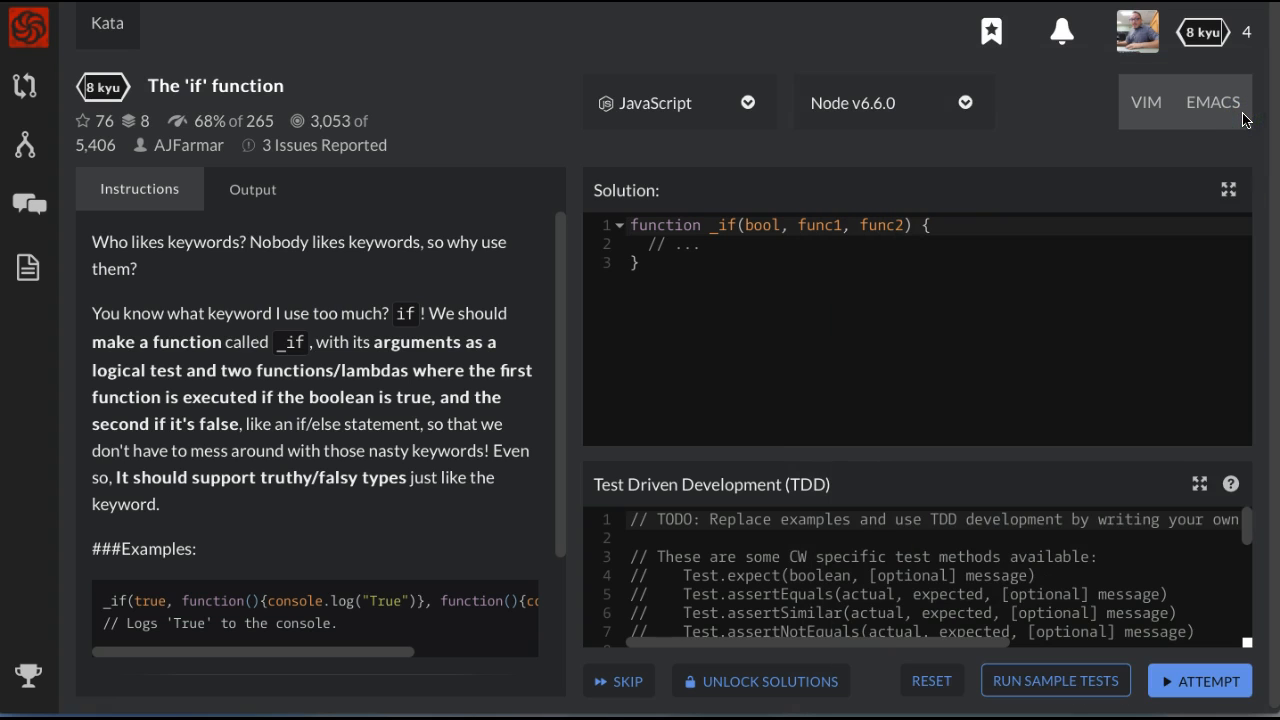
mouse_move(688, 247)
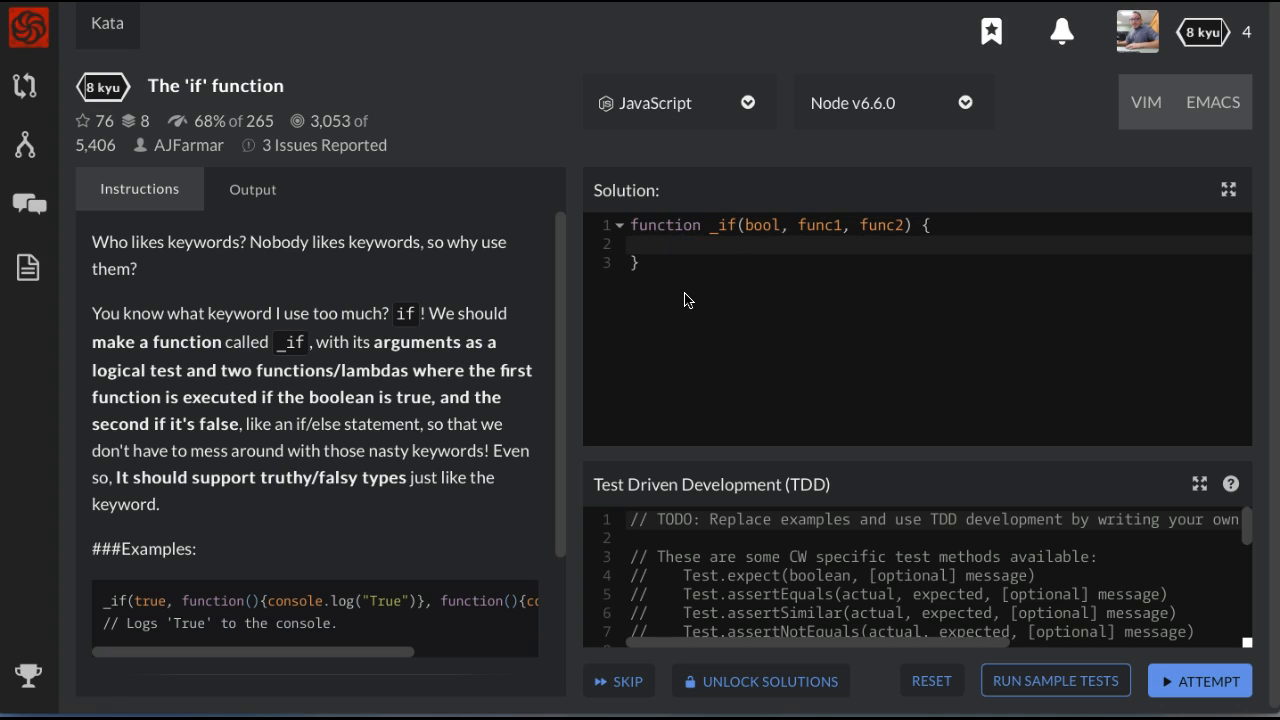
Write an if (bool == true) branch that returns func1() in the _if function
click(670, 244)
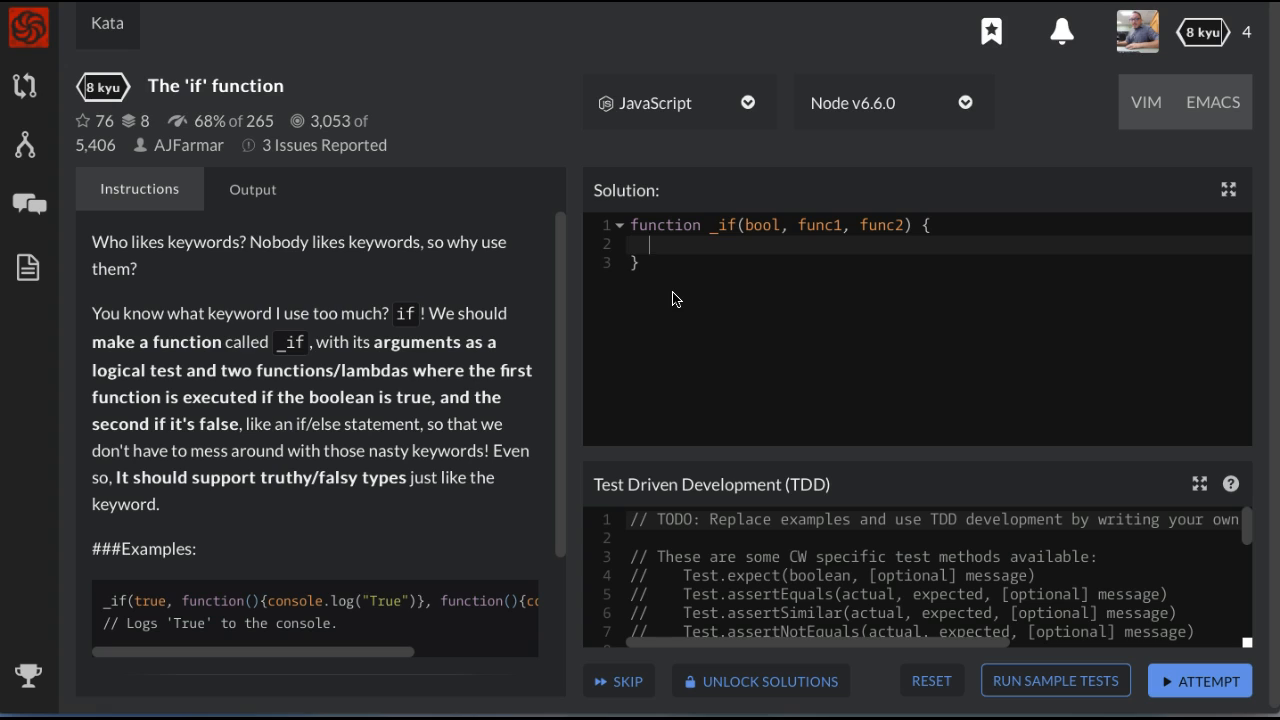
text(if)
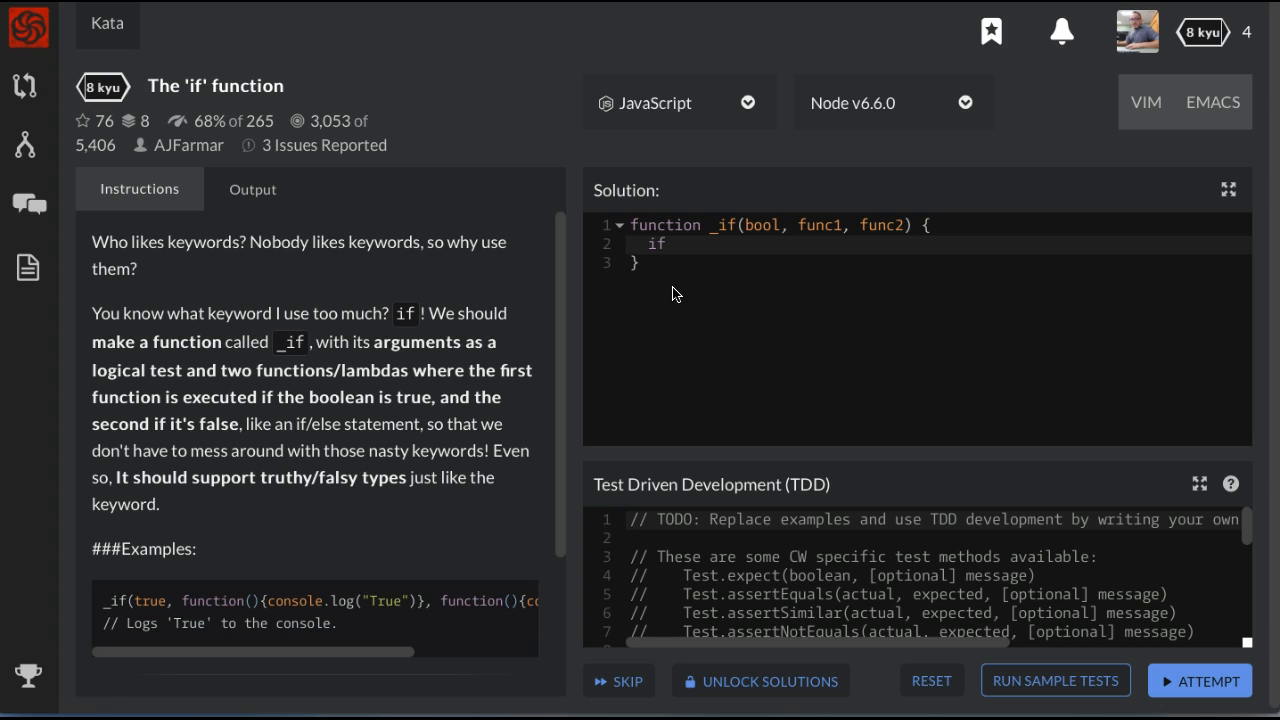
mouse_move(742, 250)
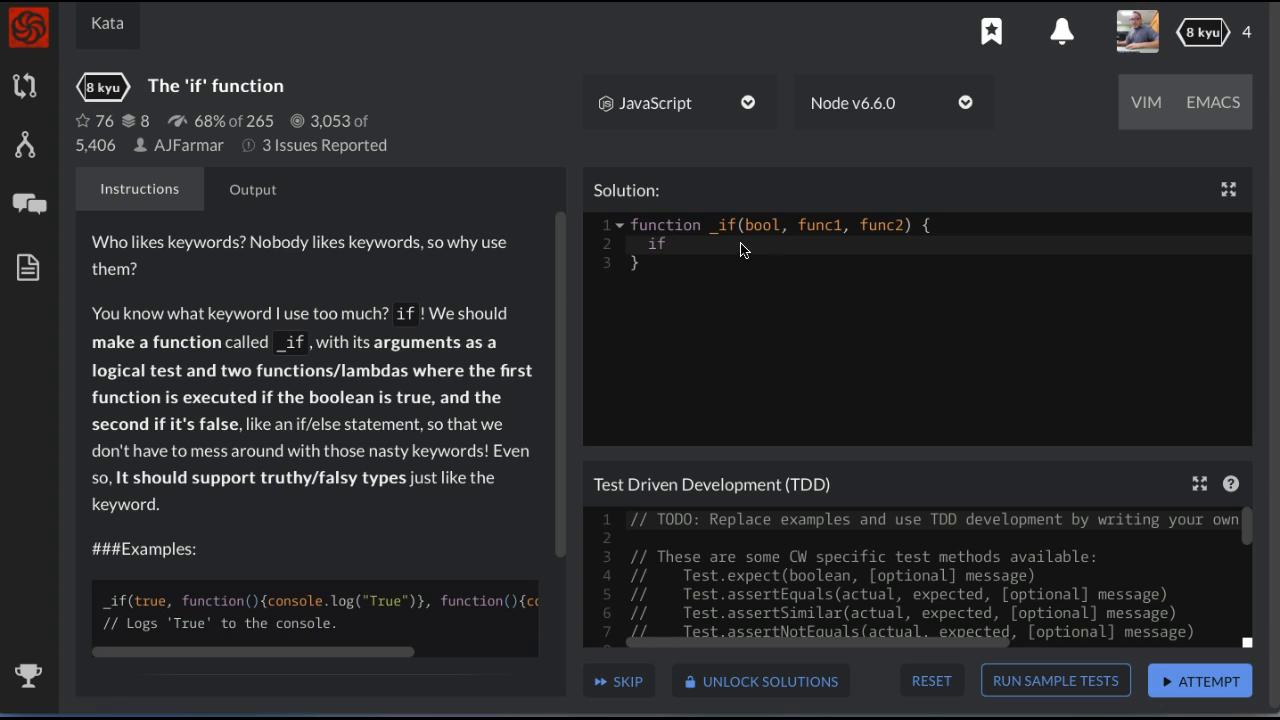
double_click(762, 224)
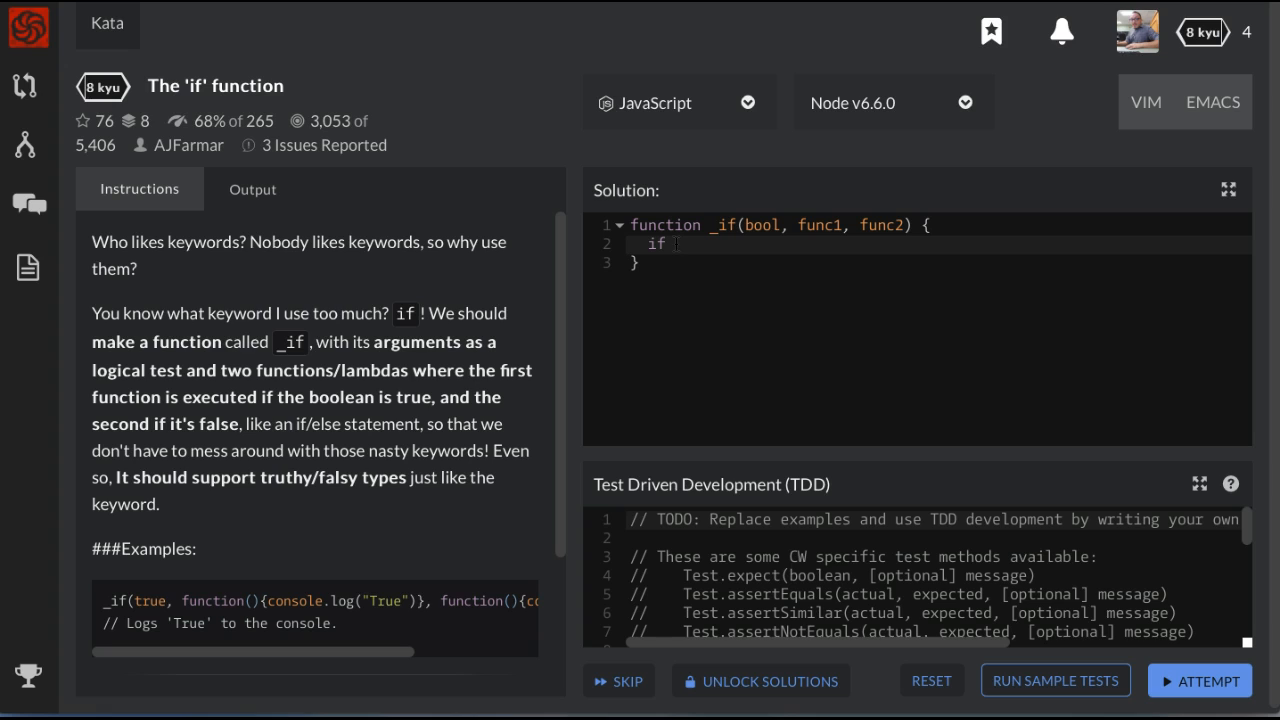
text(()
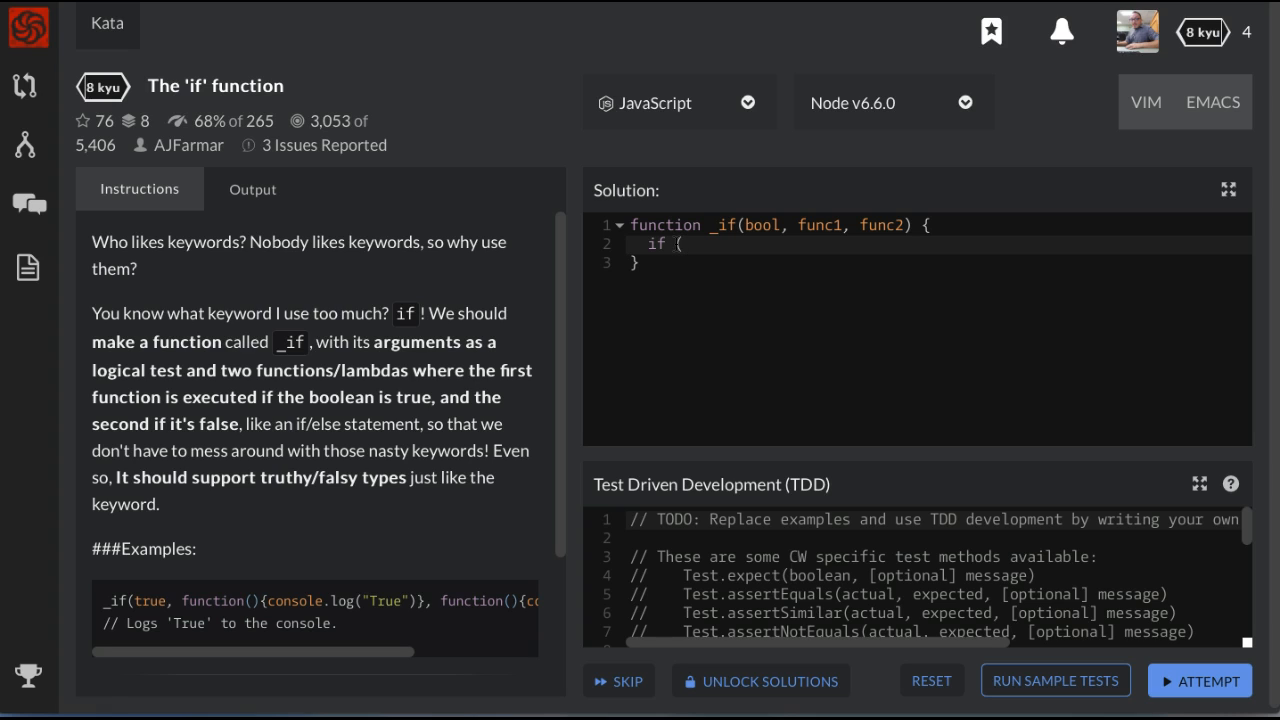
text(bool ==)
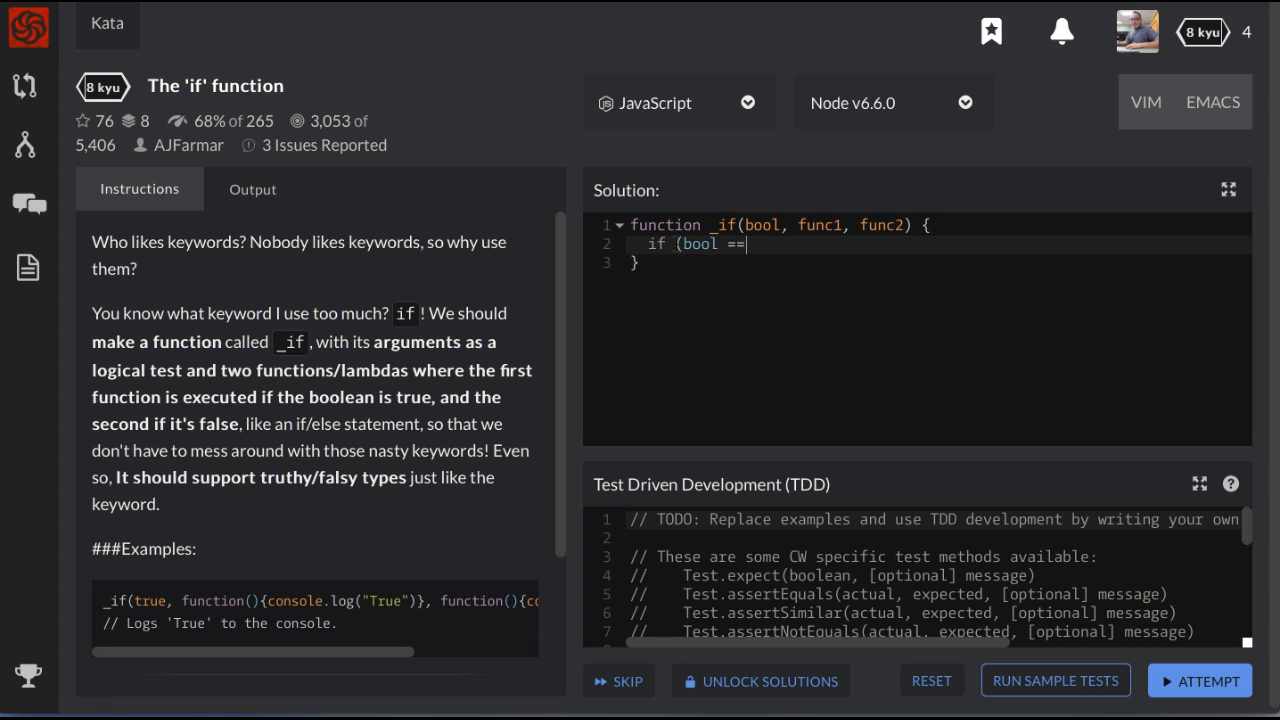
text(" ")
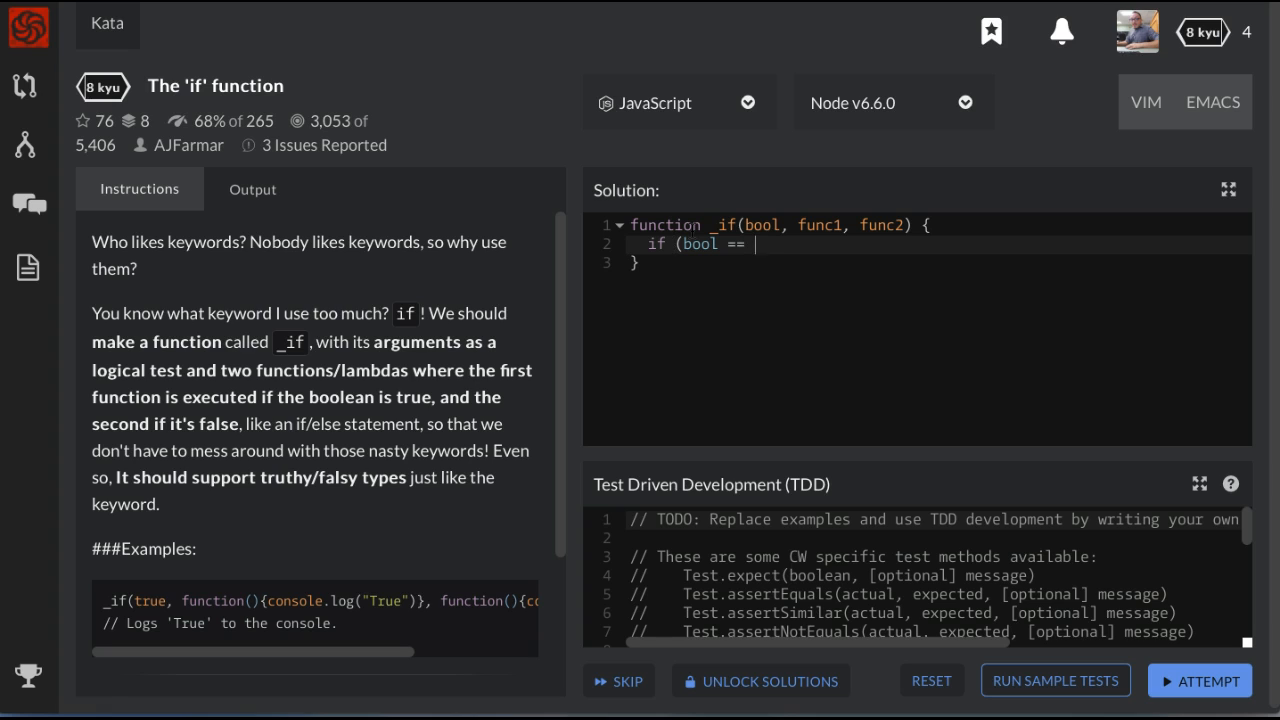
text(true) {)
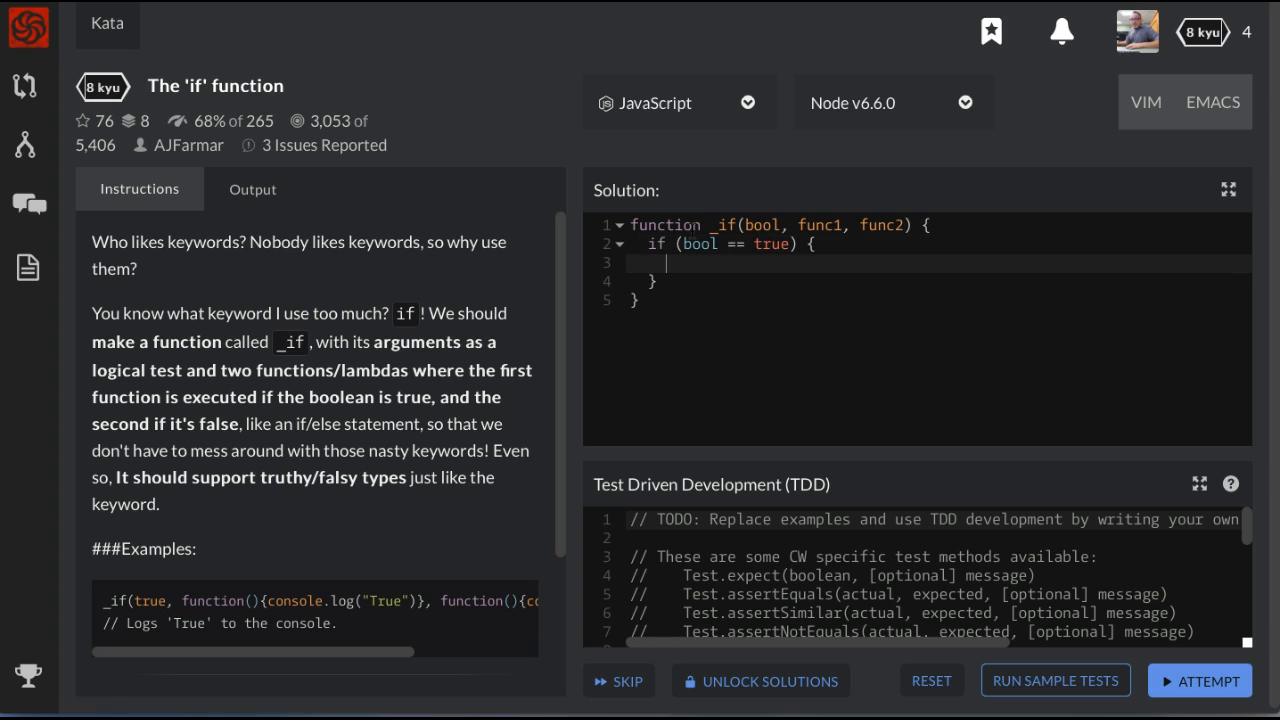
text(return)
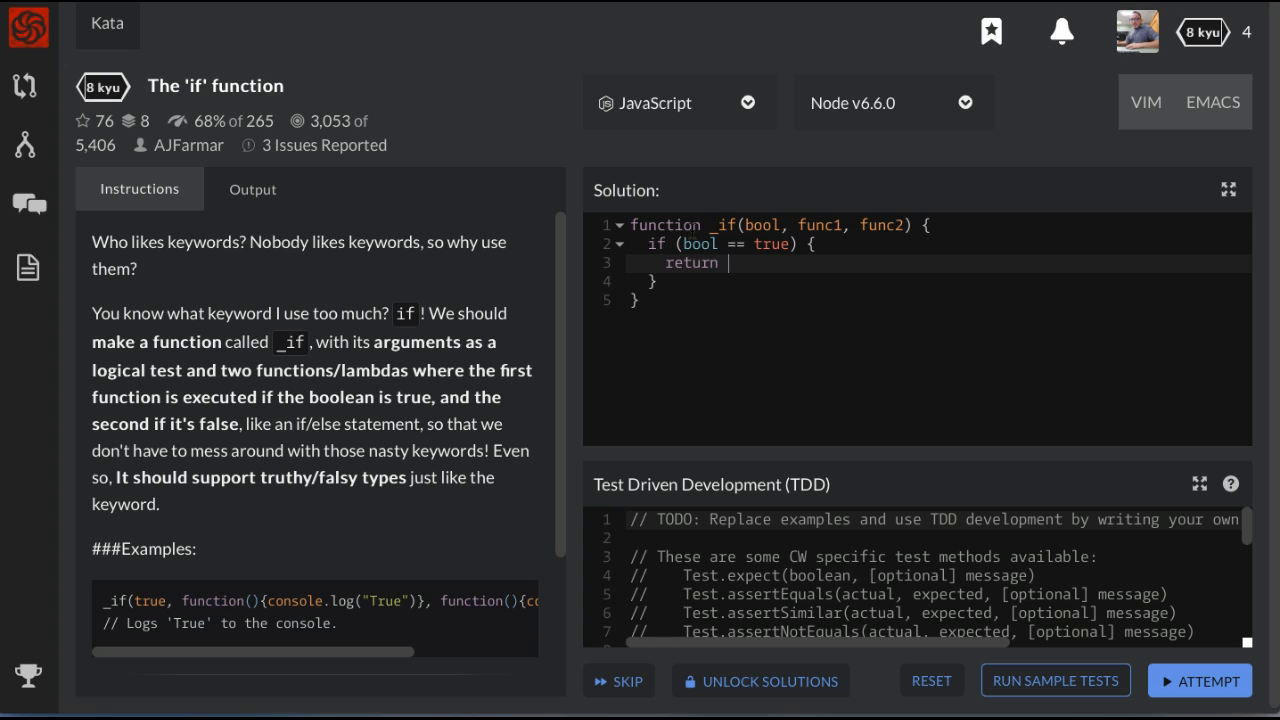
text(func1();)
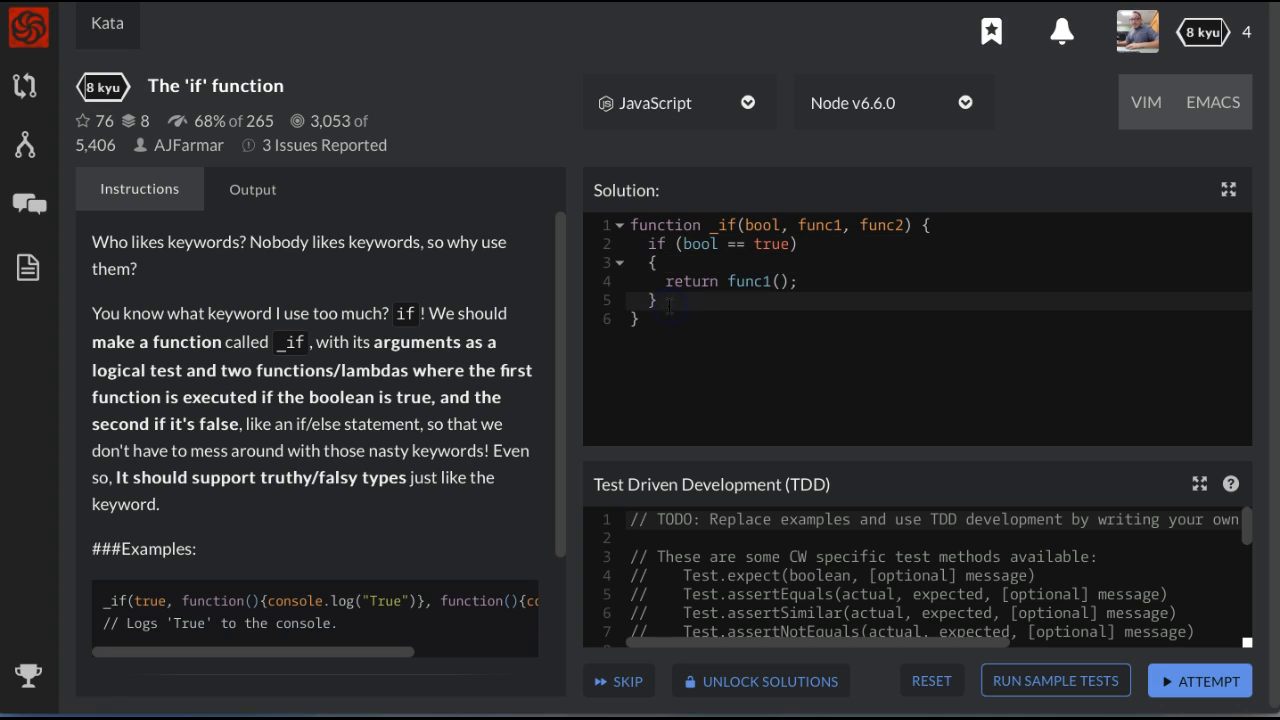
Add an else branch containing 'return func2();'
key(Enter)
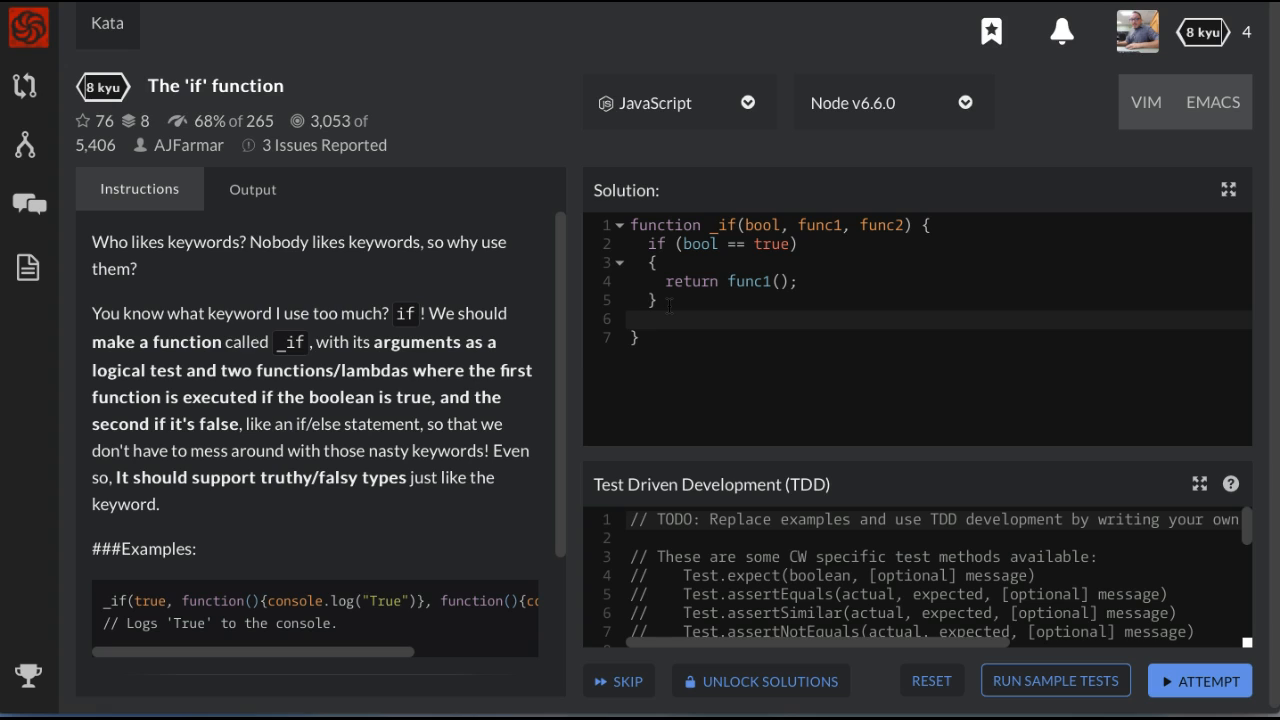
text(else)
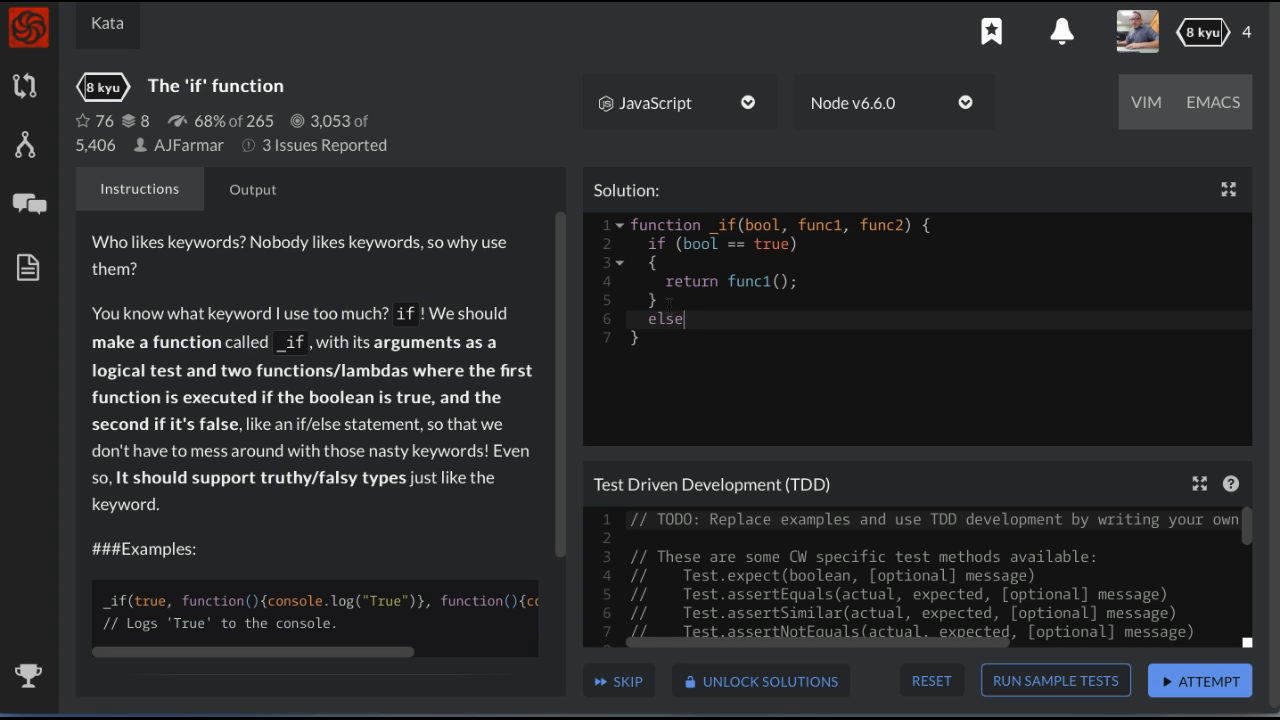
key(Enter)
text({)
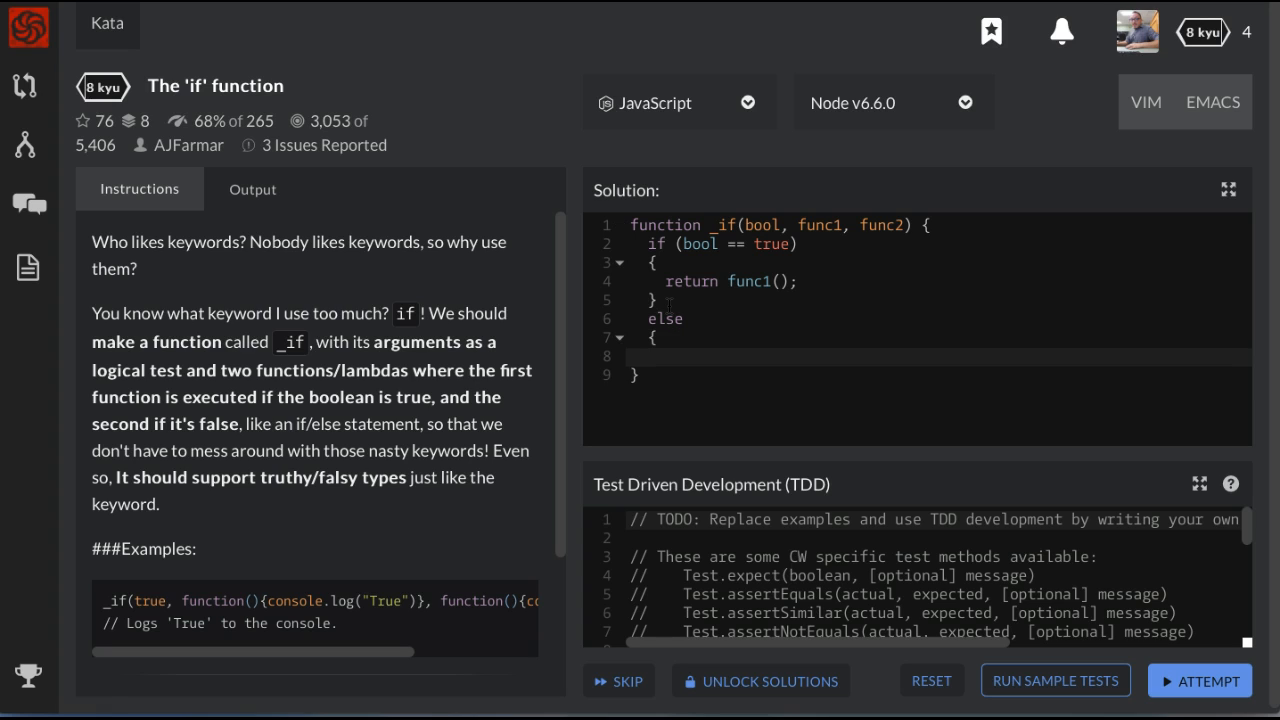
text(return f)
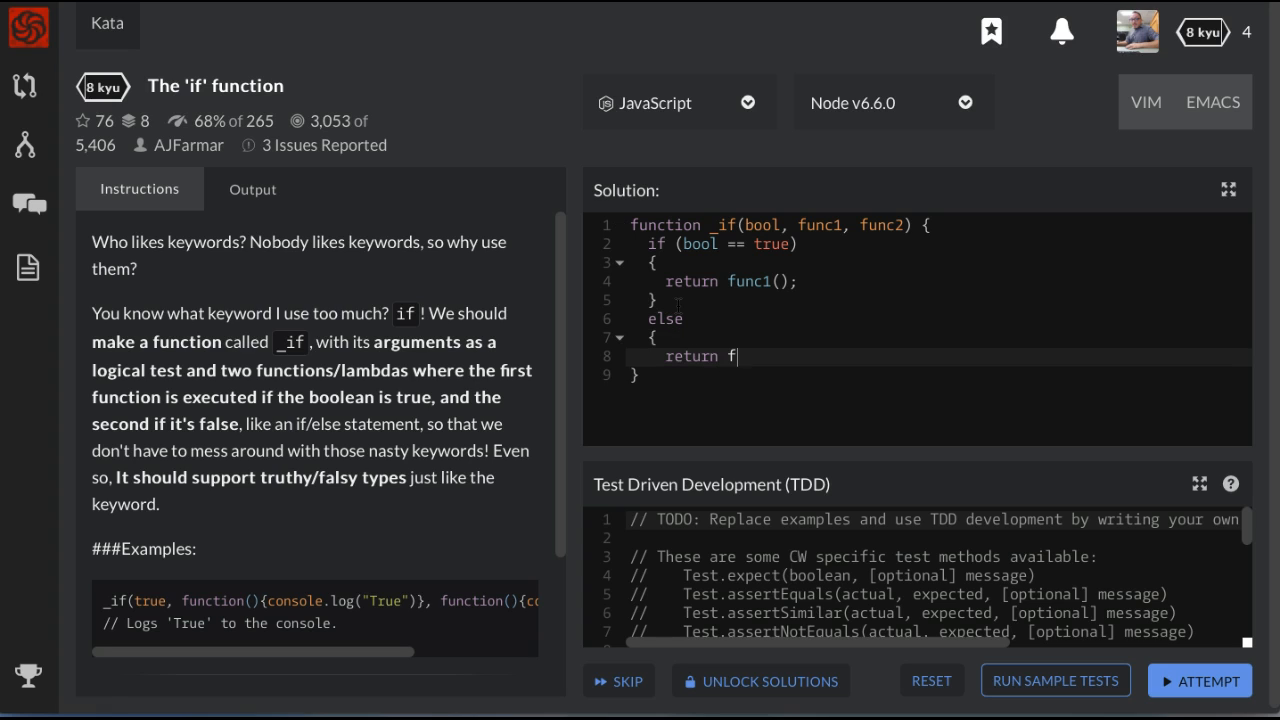
text(unc1)
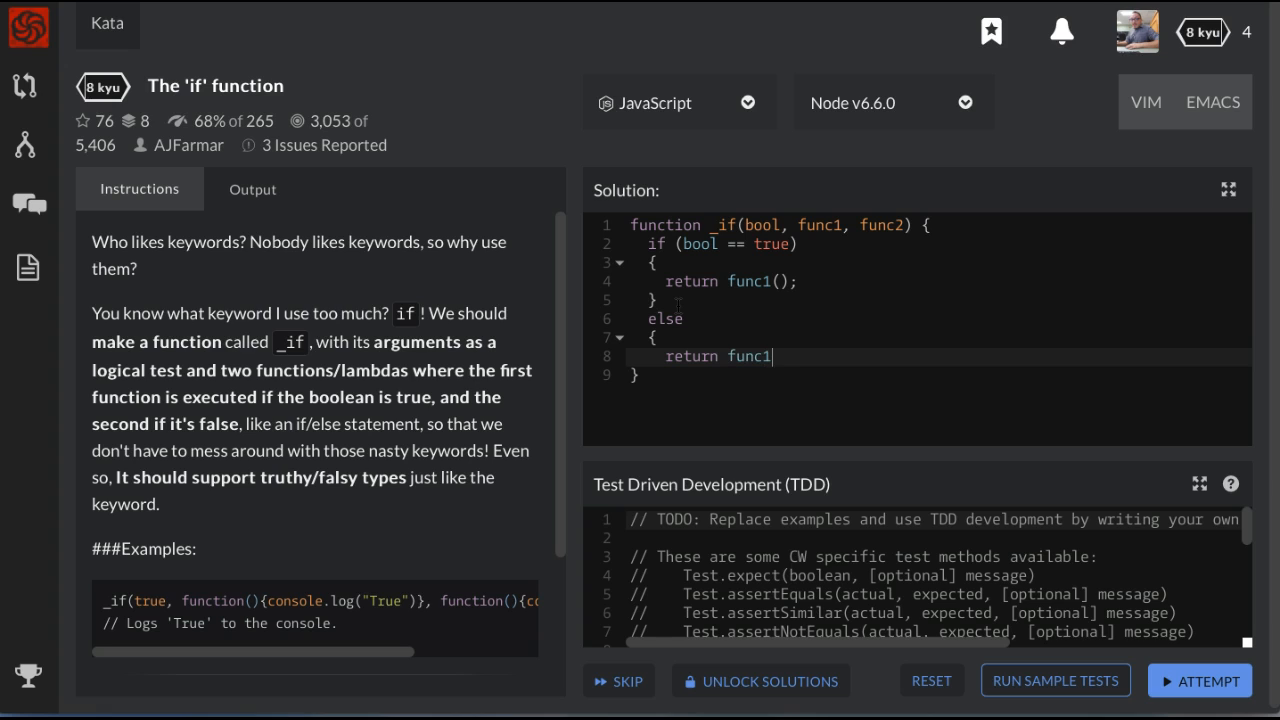
text(2();)
text(})
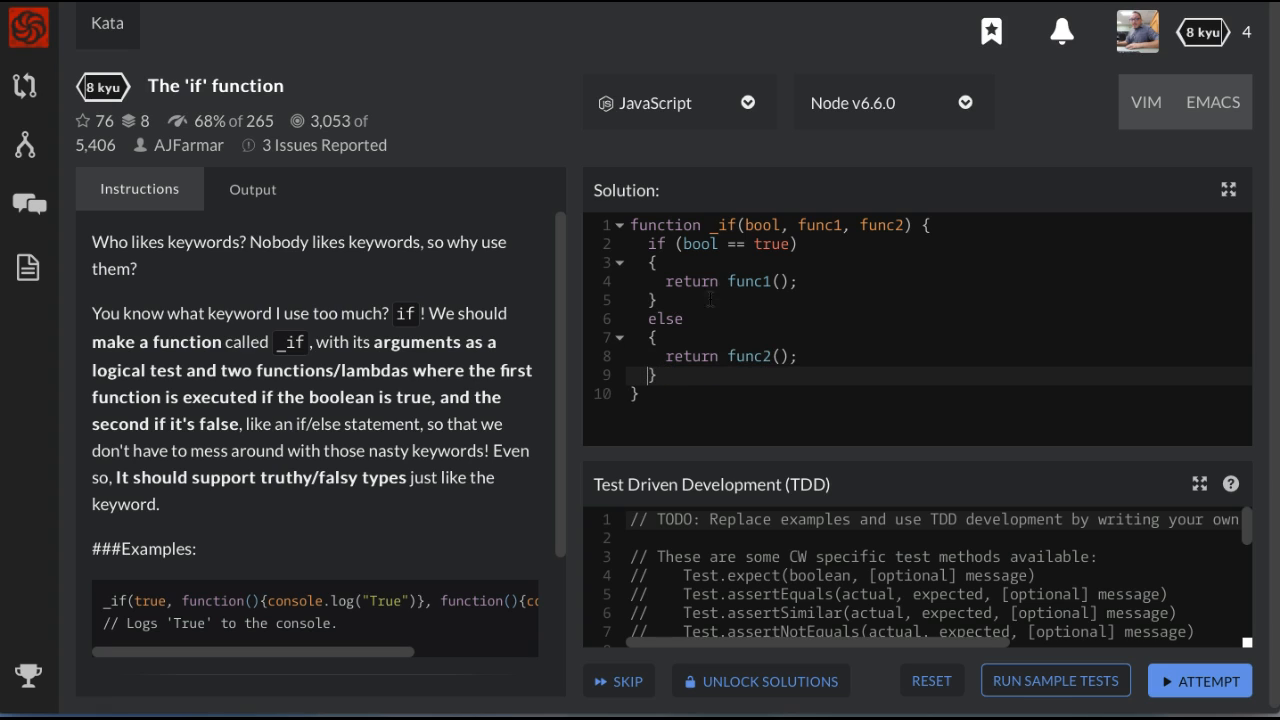
mouse_move(749, 373)
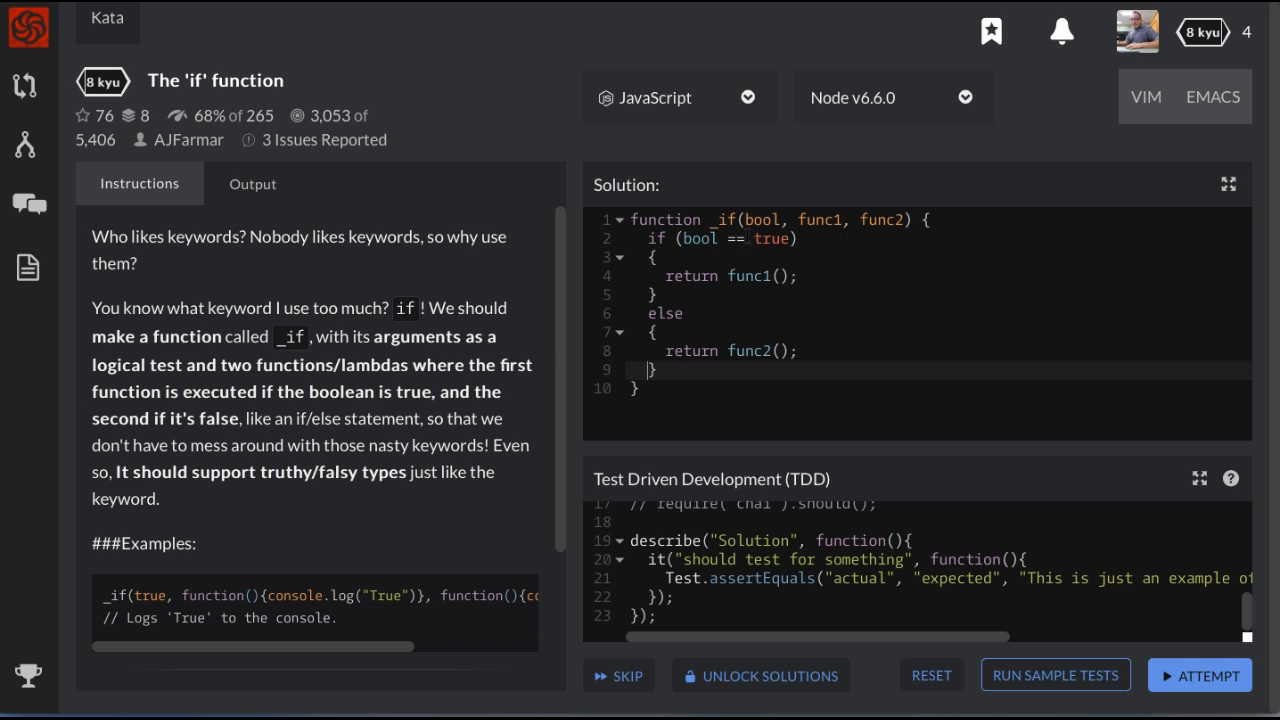
Run ATTEMPT on the _if solution, passing all 6 tests
double_click(762, 219)
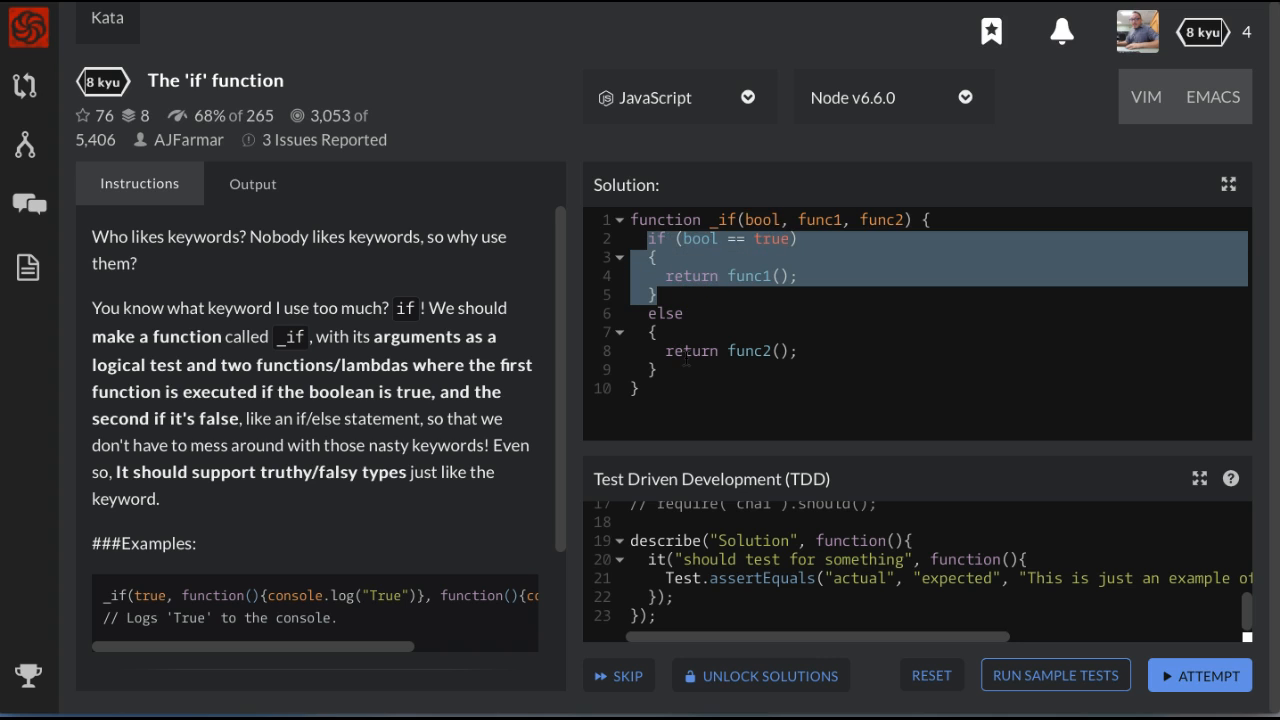
mouse_move(1210, 703)
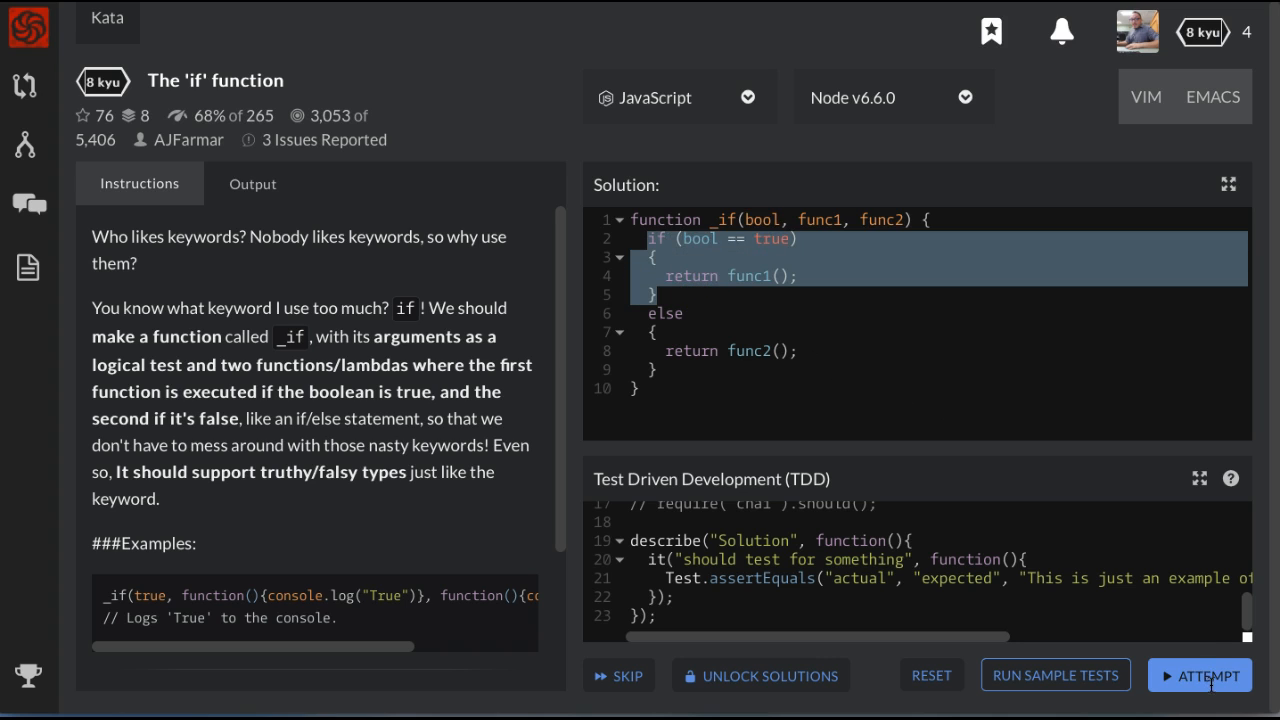
click(1210, 675)
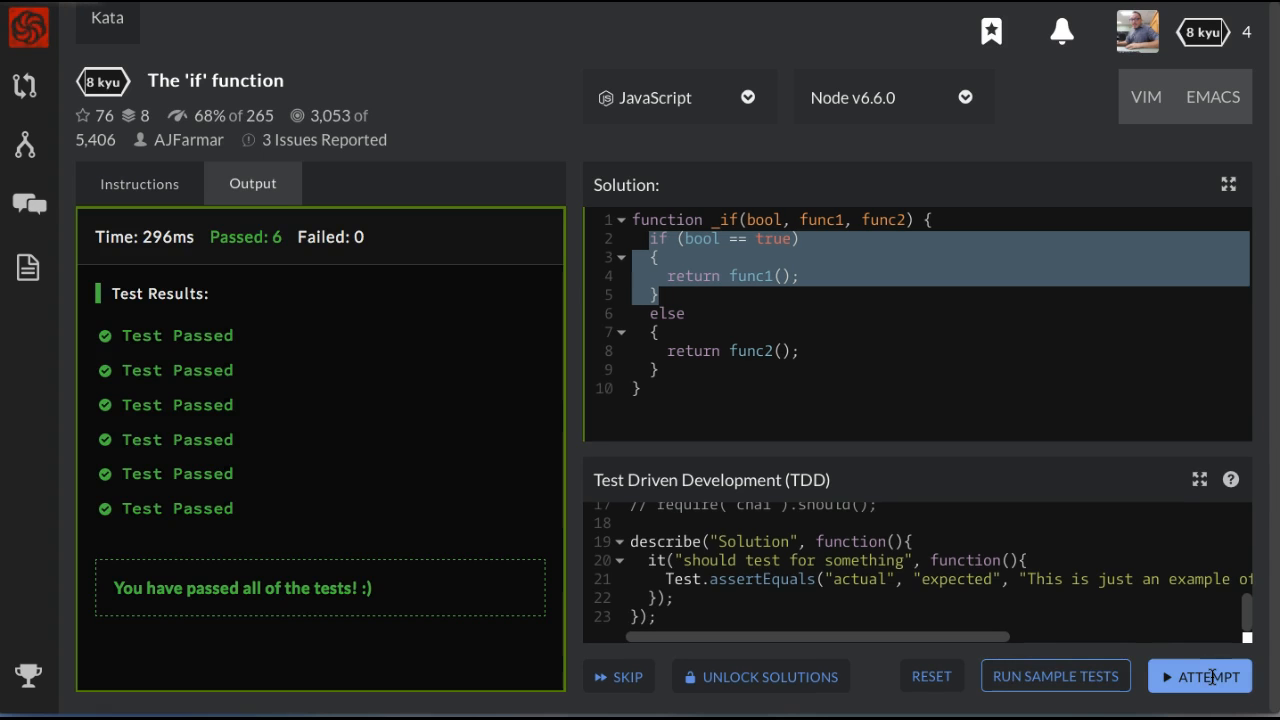
click(1202, 677)
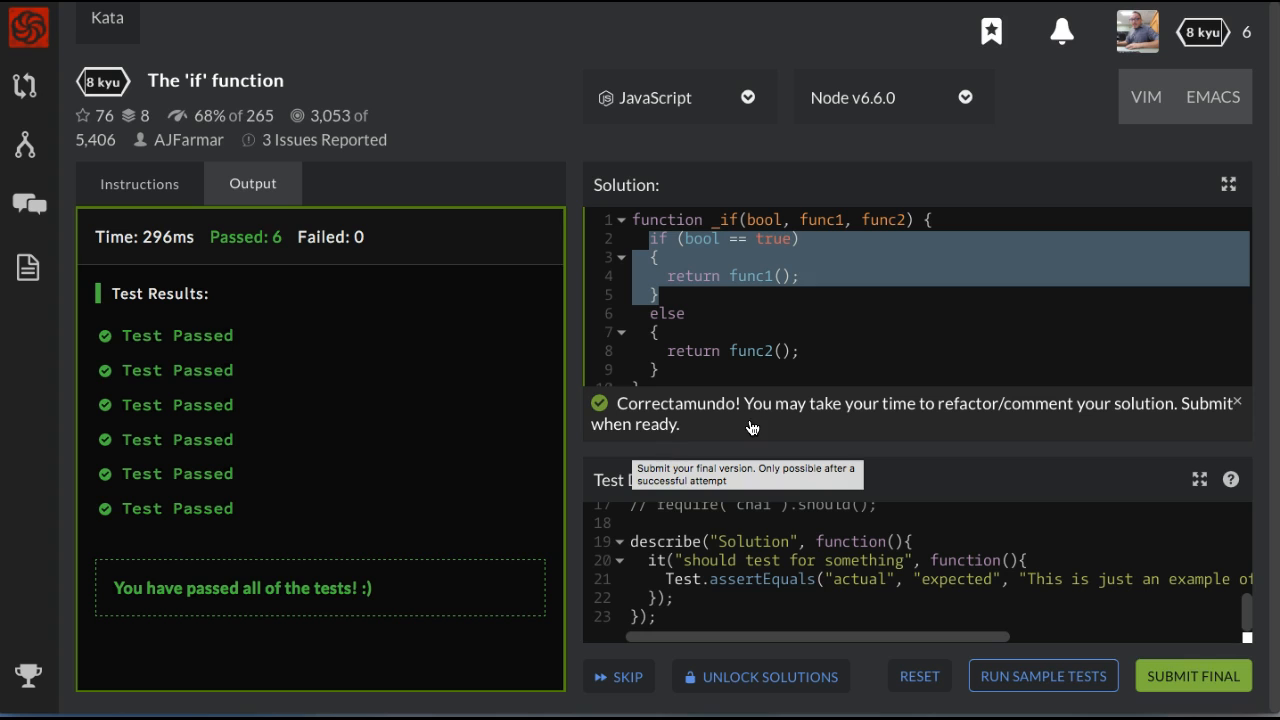
mouse_move(1054, 426)
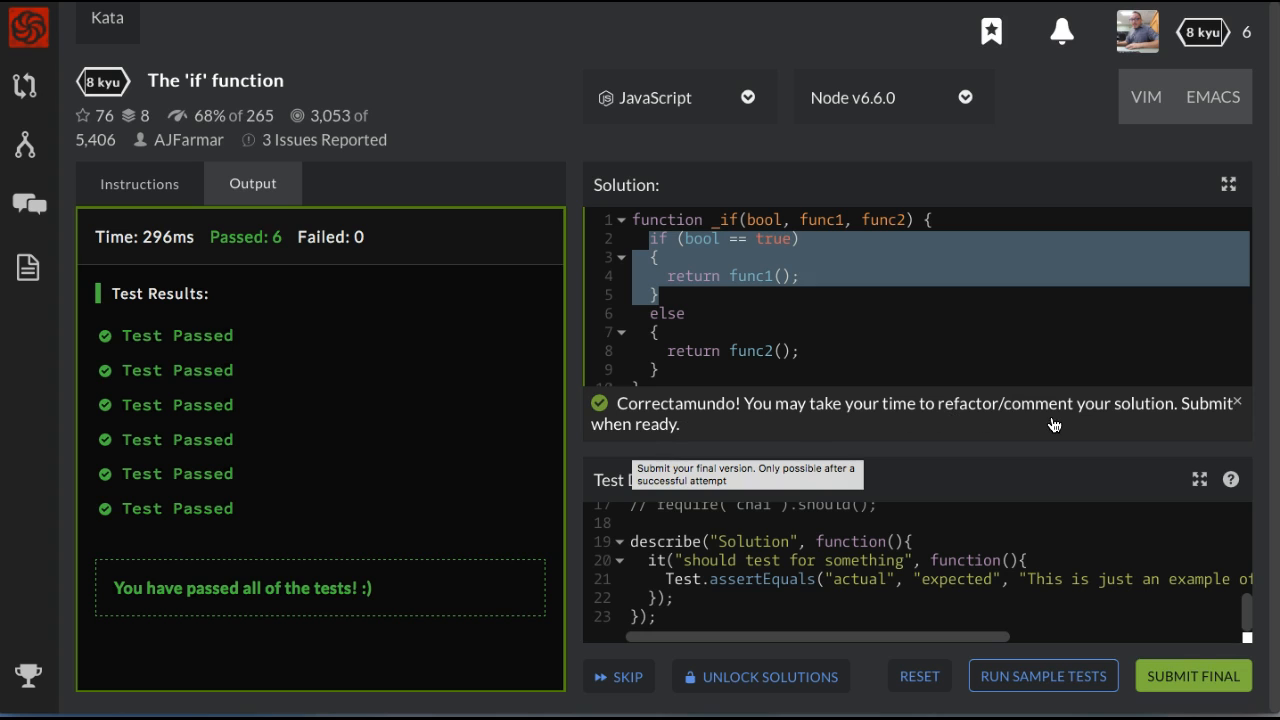
mouse_move(1167, 596)
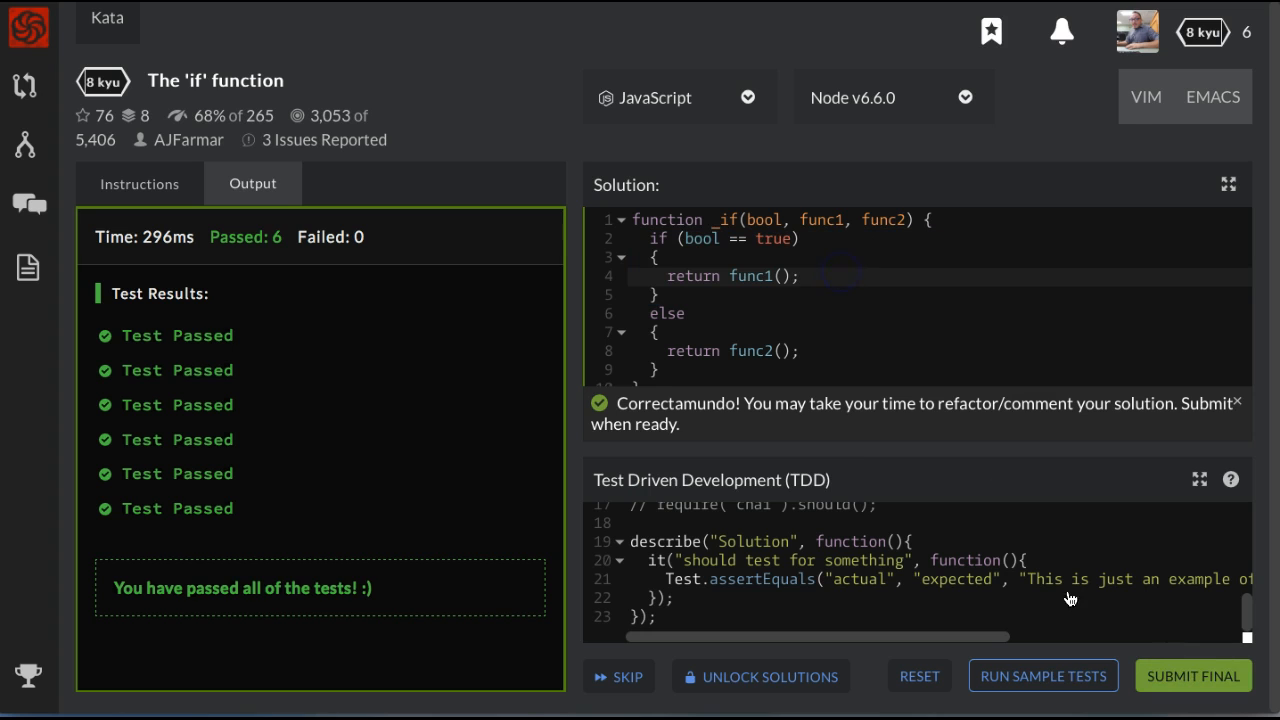
Submit the final solution to open other warriors' solutions
click(1202, 675)
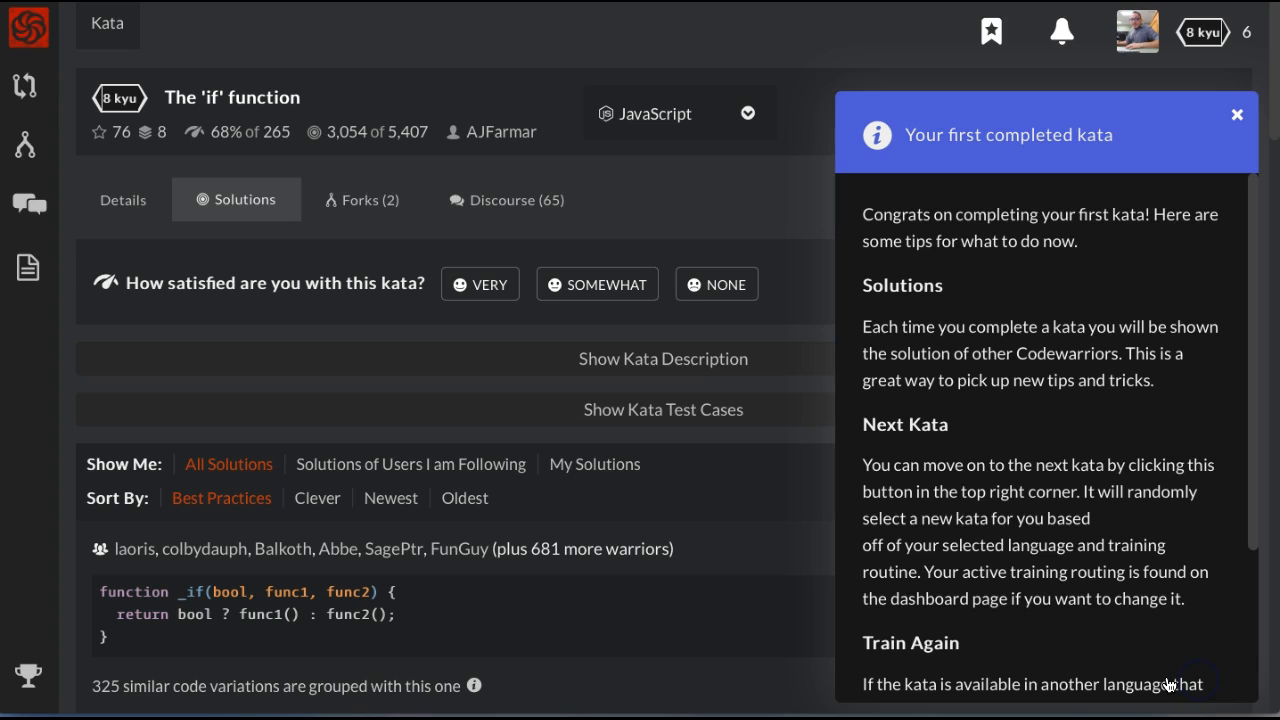
mouse_move(899, 150)
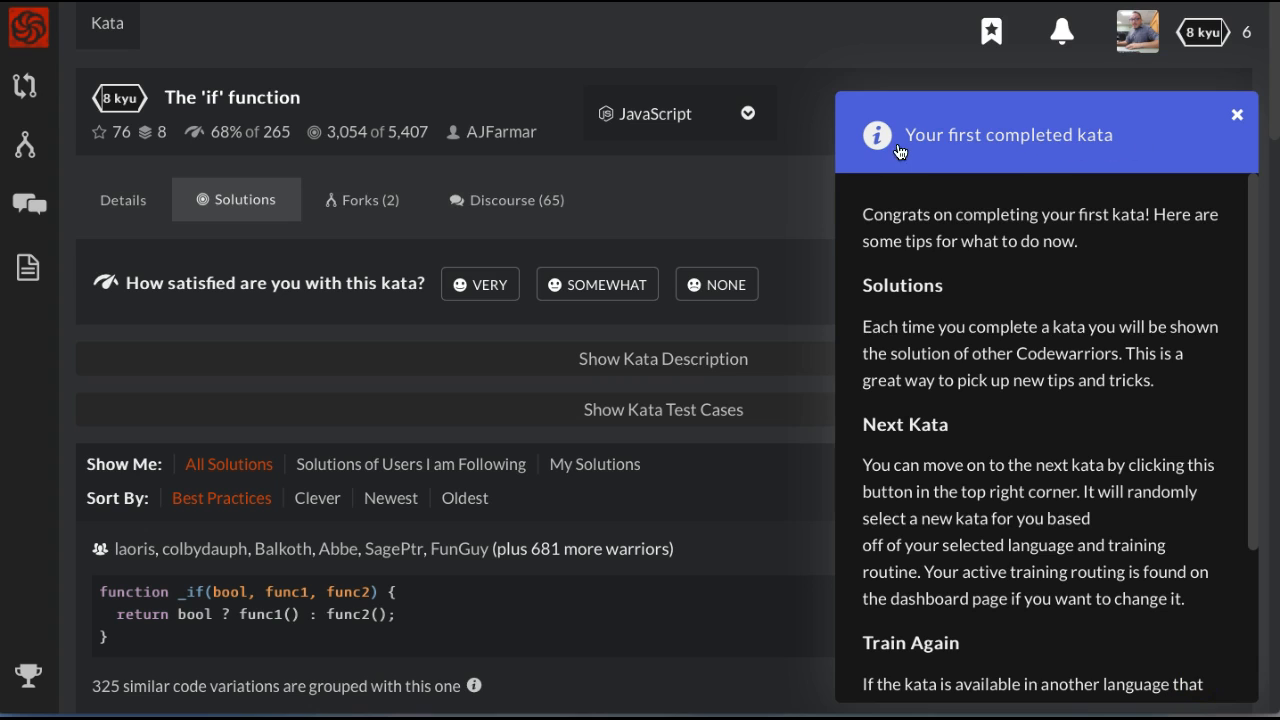
mouse_move(975, 241)
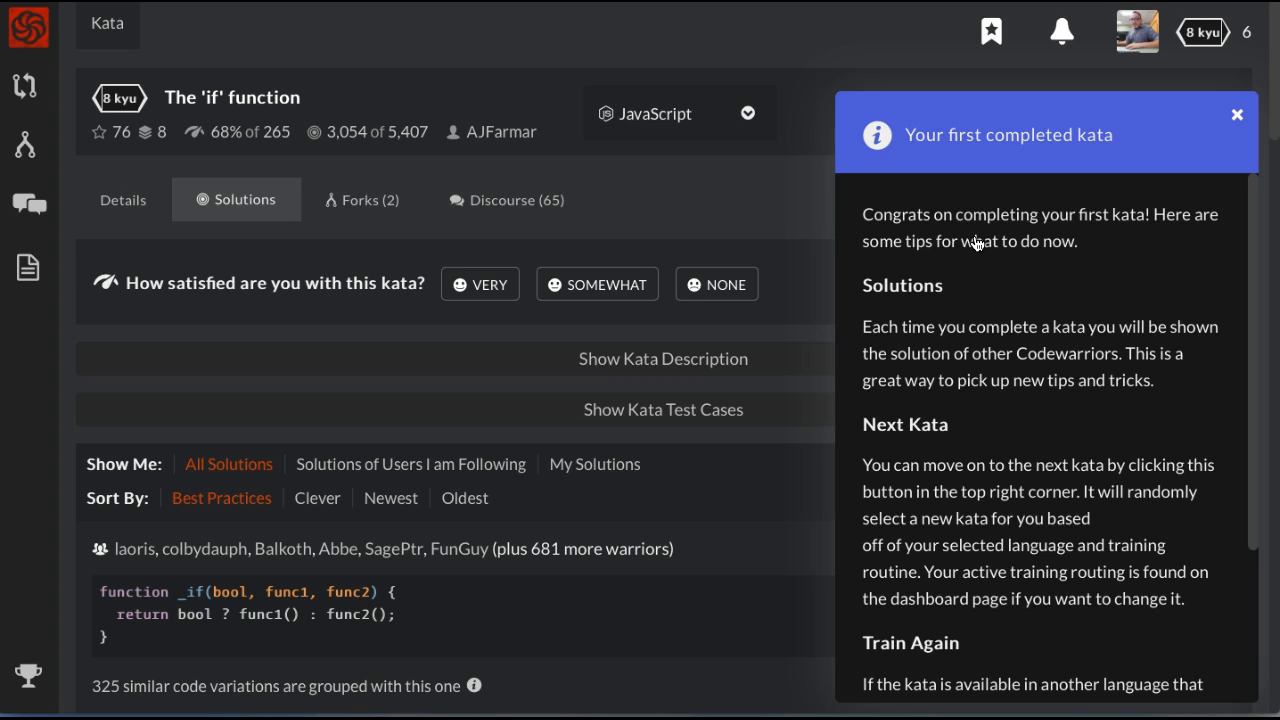
mouse_move(978, 240)
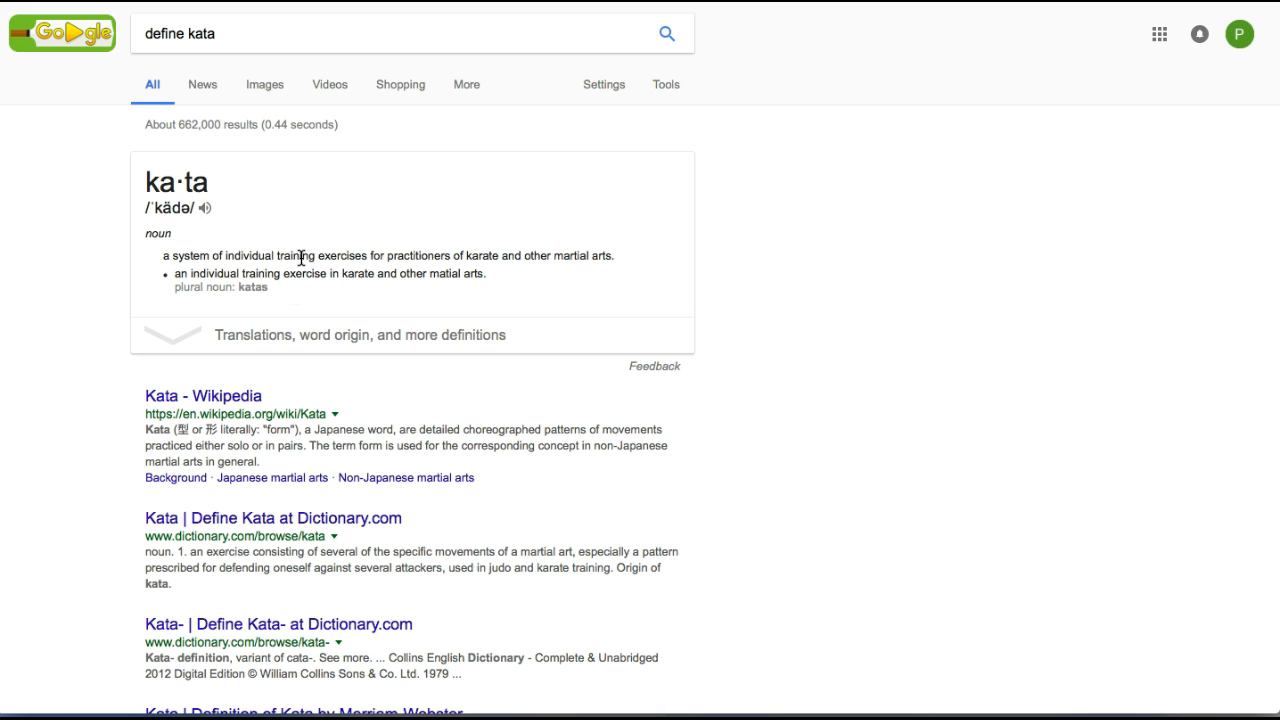
mouse_move(504, 282)
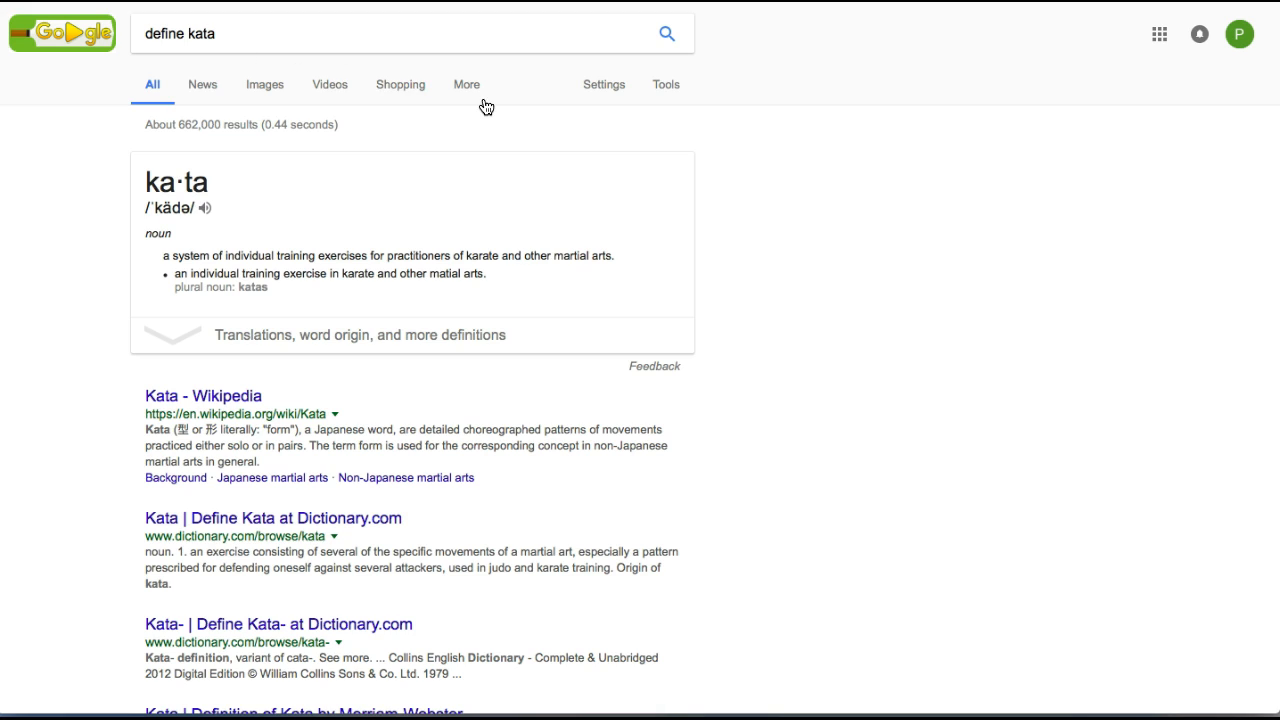
mouse_move(751, 74)
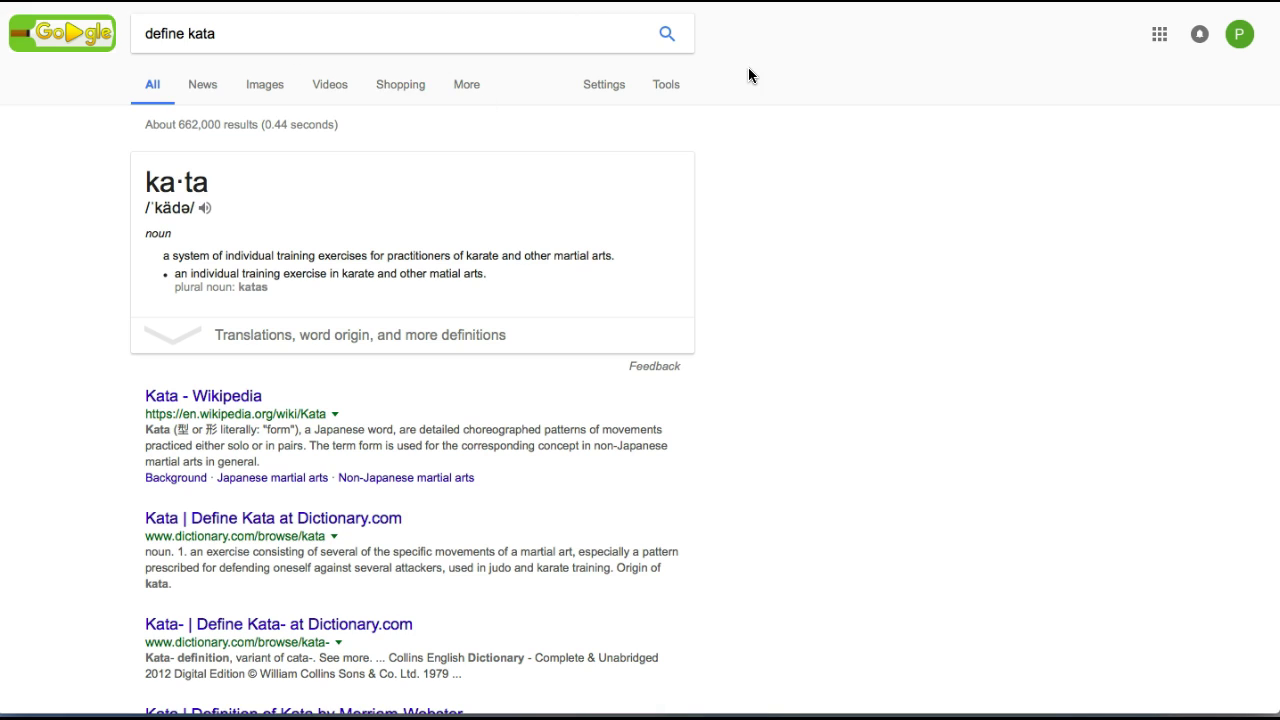
mouse_move(742, 44)
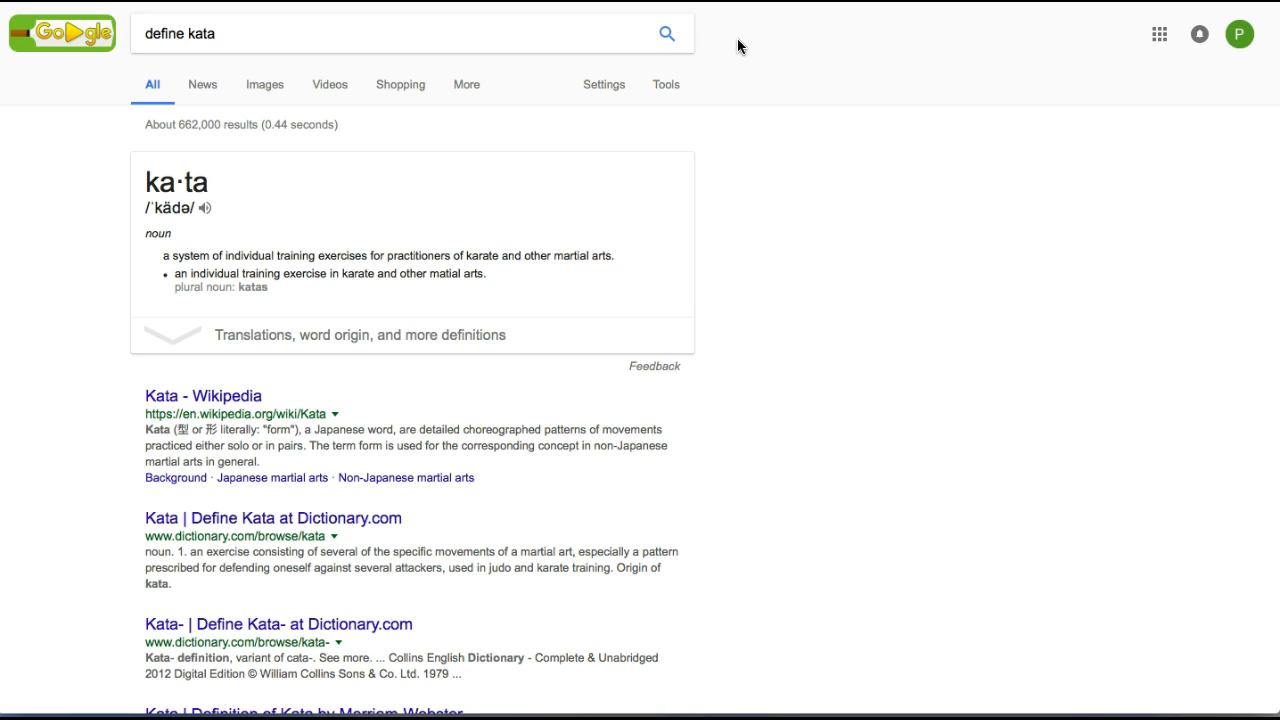
mouse_move(728, 54)
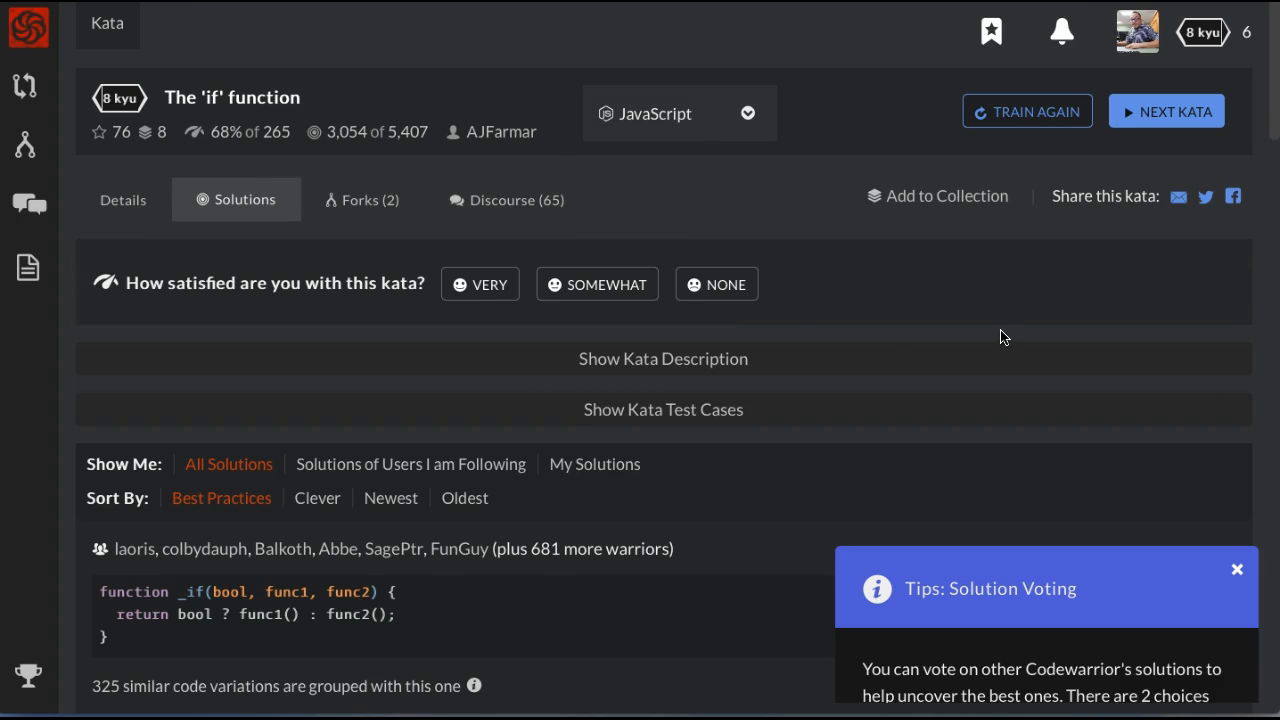
Close the Tips: Solution Voting popup on the Codewars solutions page
click(1235, 569)
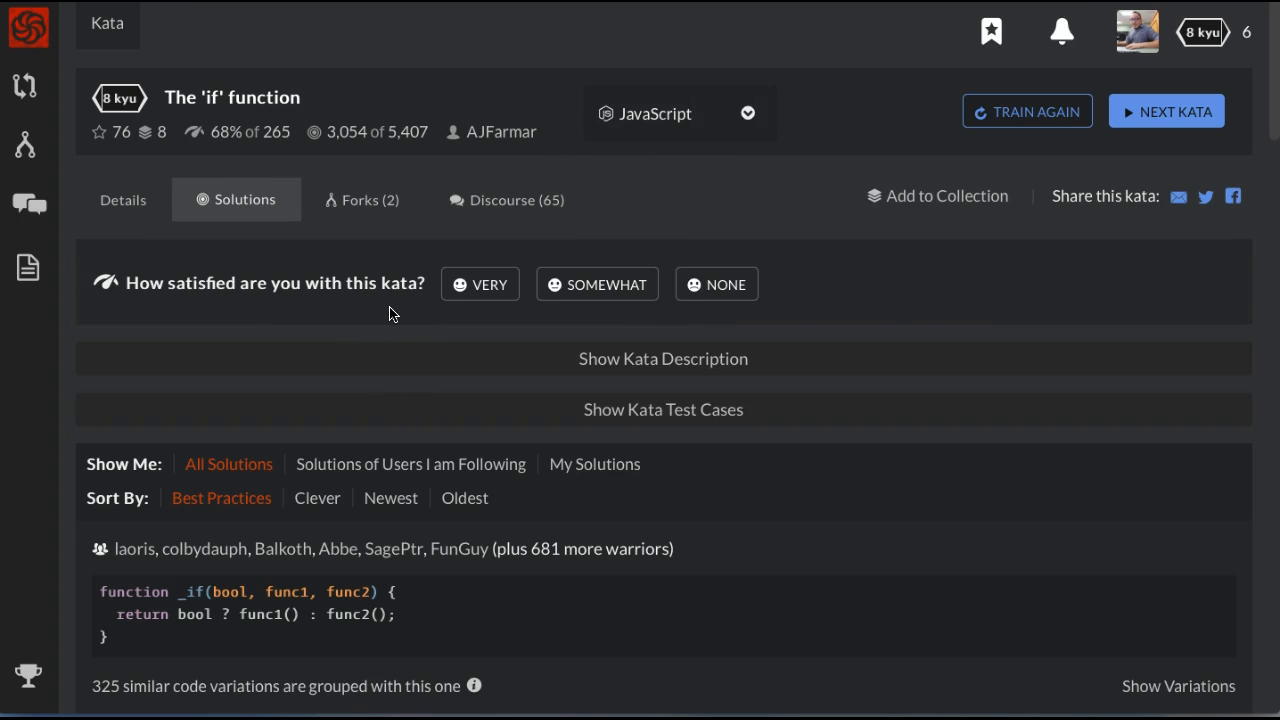